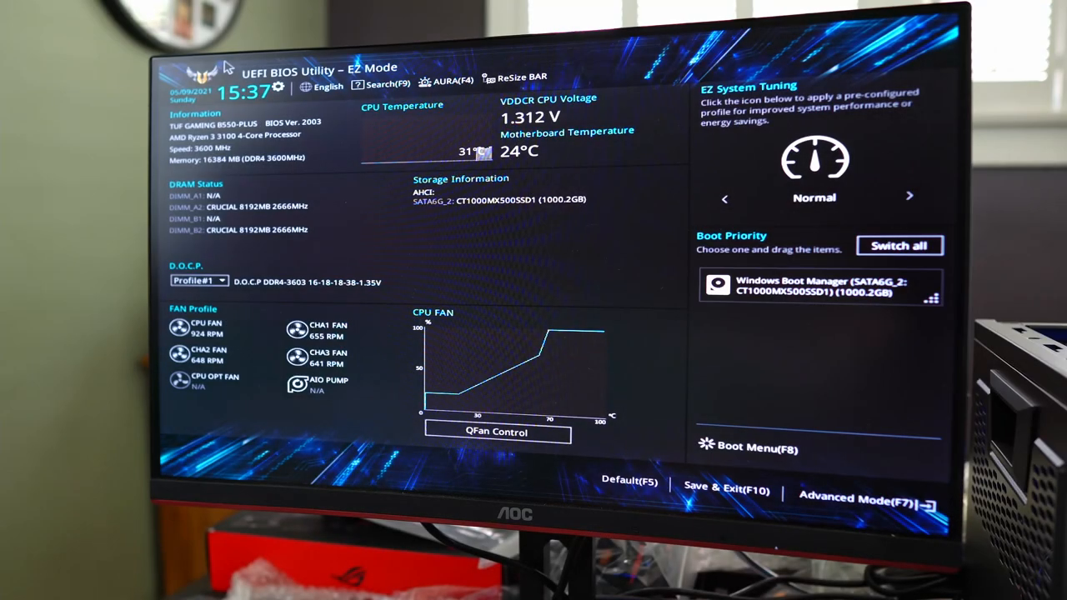
# Switch the ASUS BIOS from EZ Mode to Advanced Mode.
pyautogui.click(850, 499)
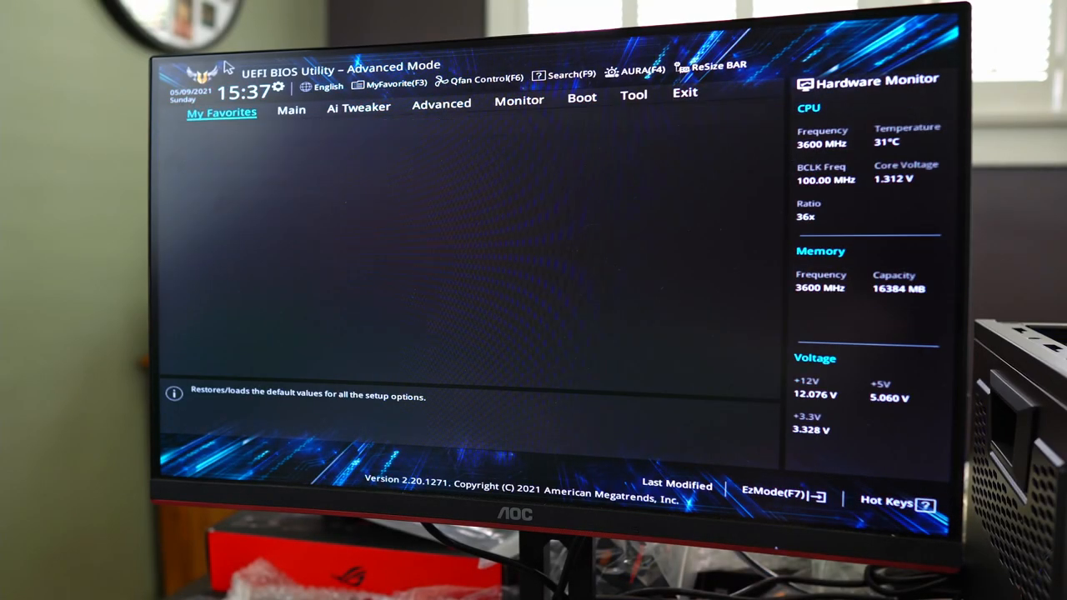
pyautogui.click(440, 103)
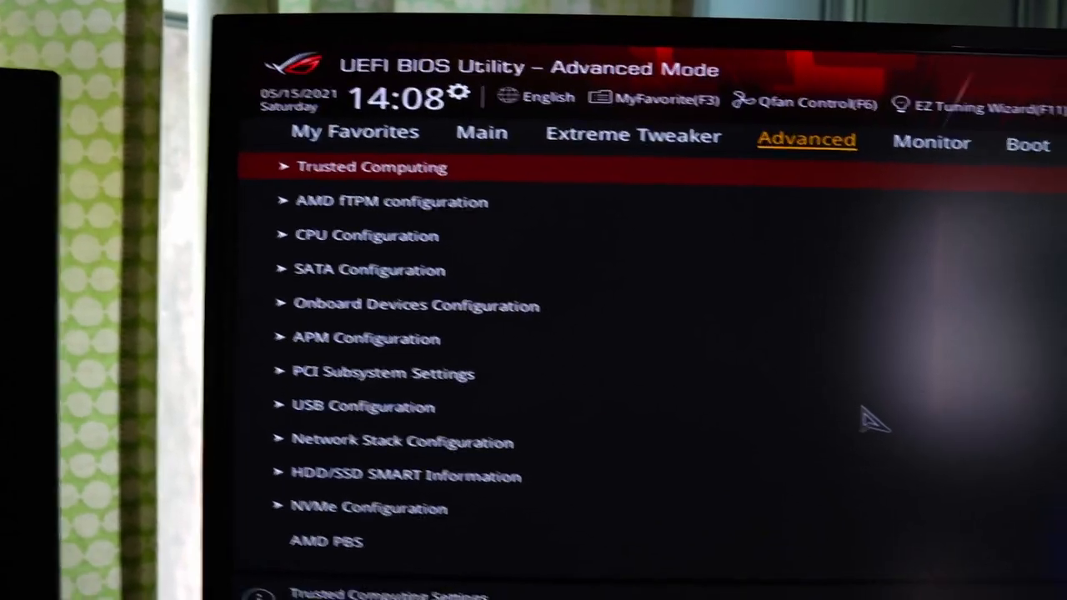
pyautogui.moveTo(833, 383)
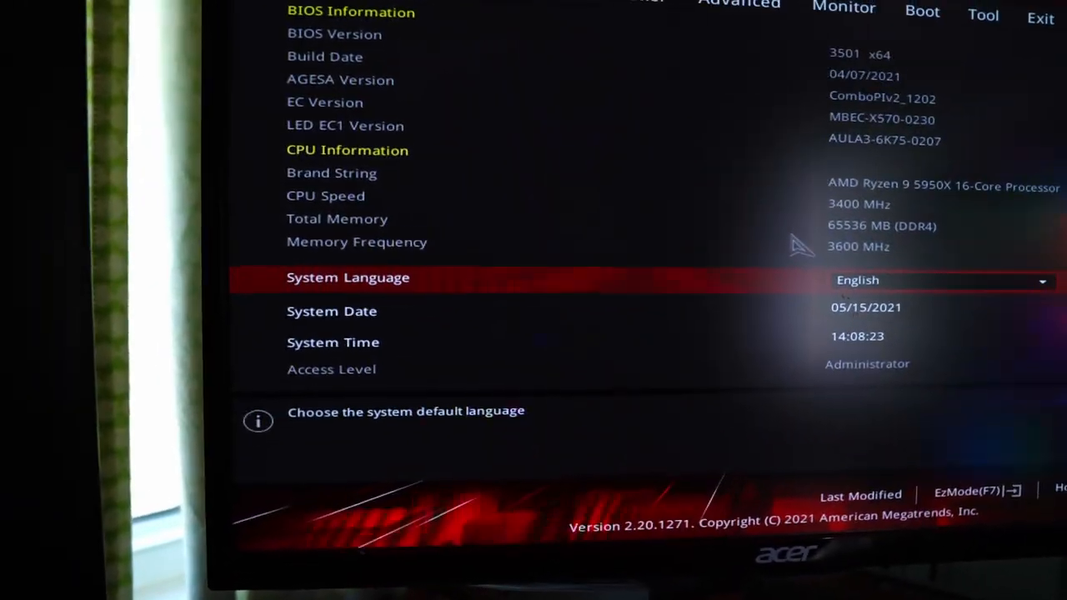
# Go to the Advanced tab listing Trusted Computing and AMD fTPM groups.
pyautogui.click(737, 8)
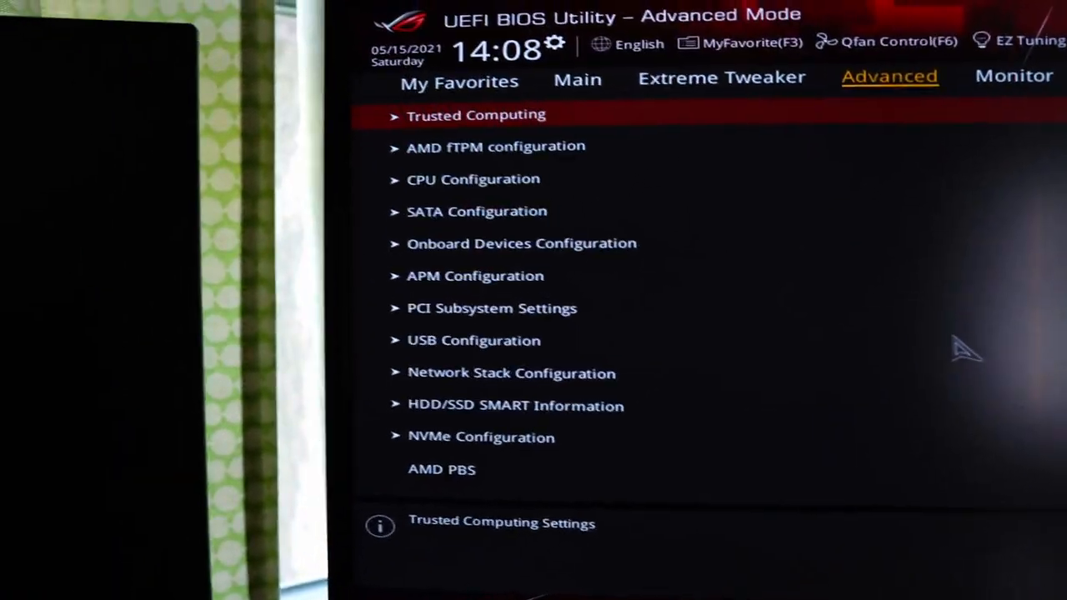
# Open Trusted Computing and check Security Device Support is Enable.
pyautogui.click(475, 114)
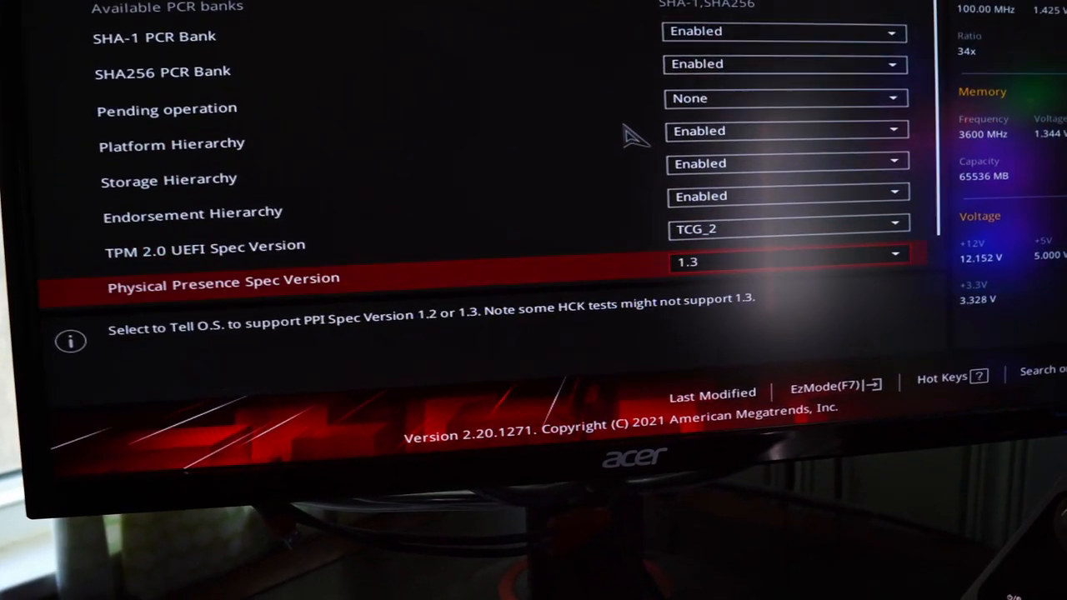
pyautogui.scroll(-3)
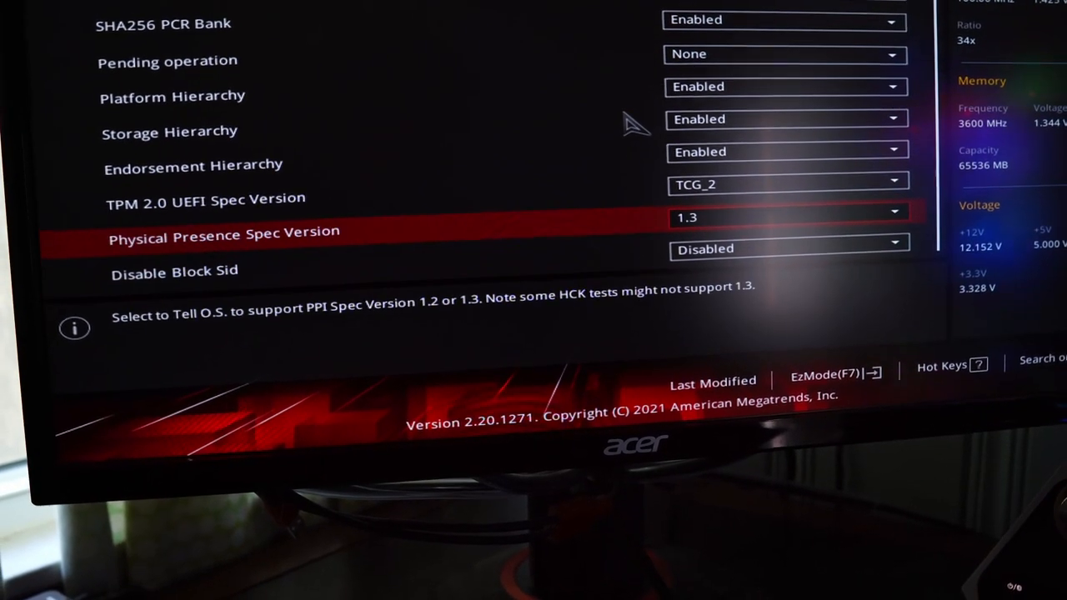
pyautogui.click(788, 217)
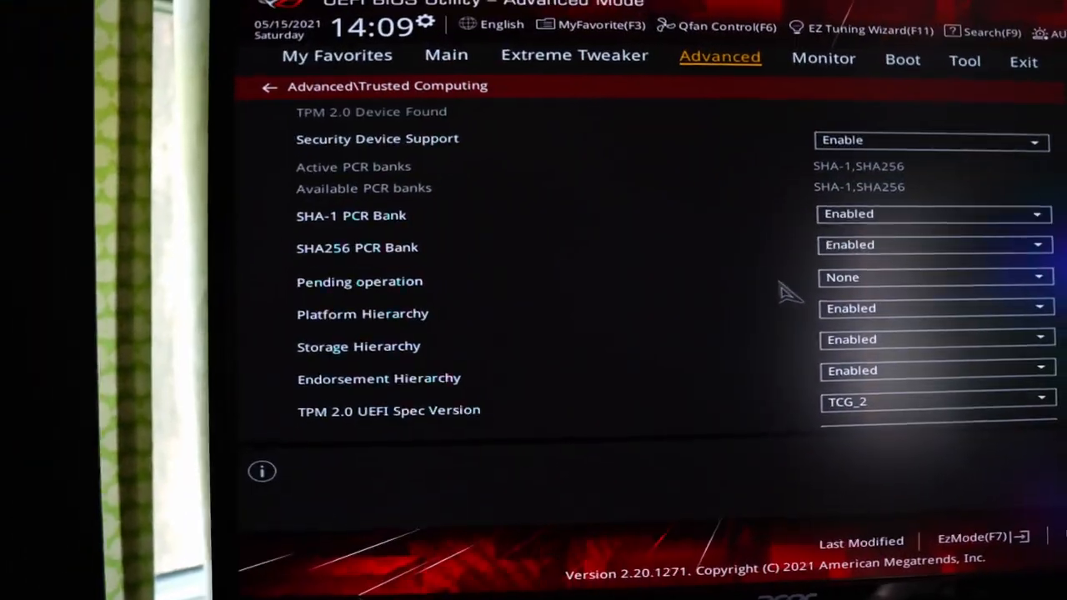
# Return to the Advanced list and reopen the Trusted Computing settings.
pyautogui.click(269, 86)
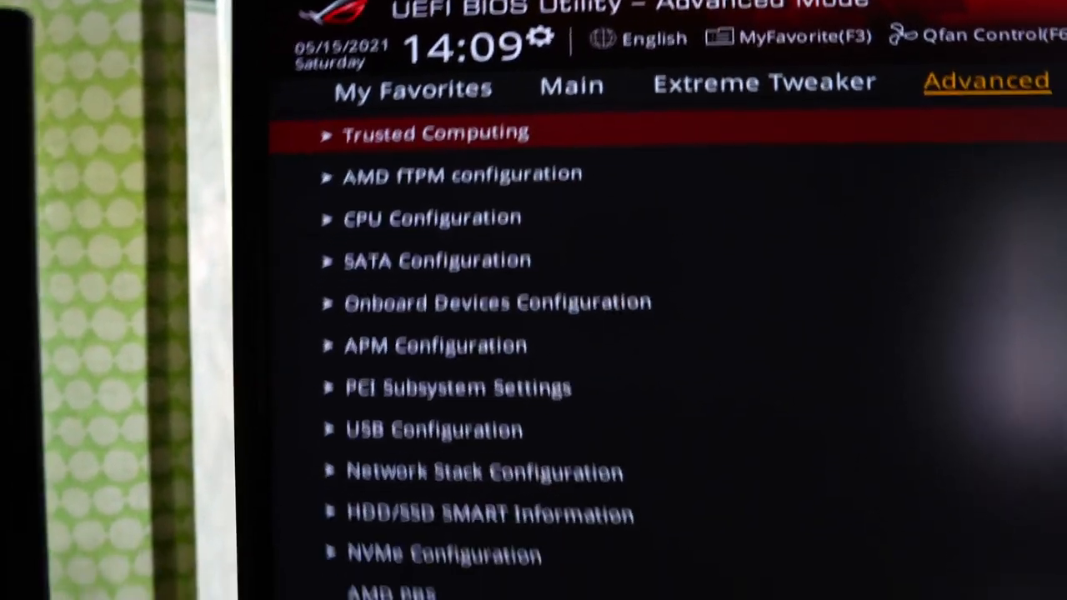
pyautogui.click(433, 134)
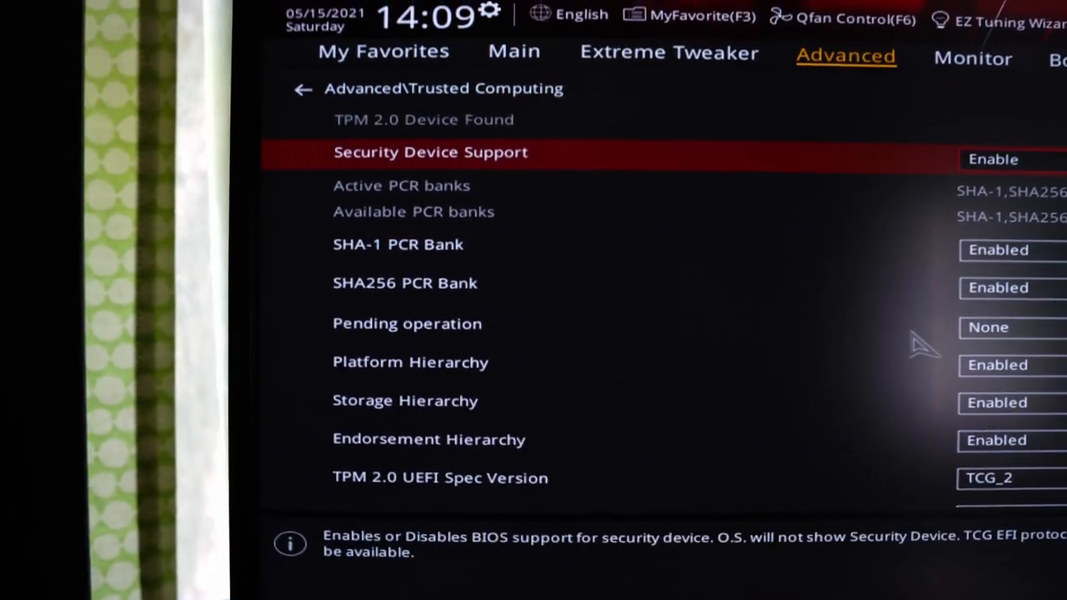
pyautogui.press('Down')
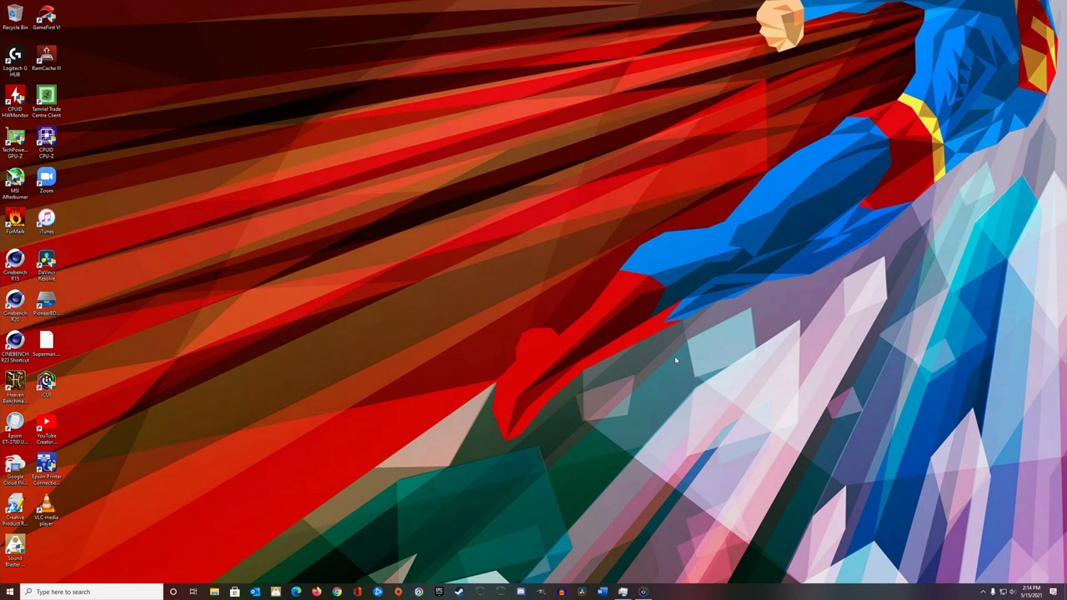
# Launch tpm.msc from Start to open the TPM Management console.
pyautogui.click(9, 592)
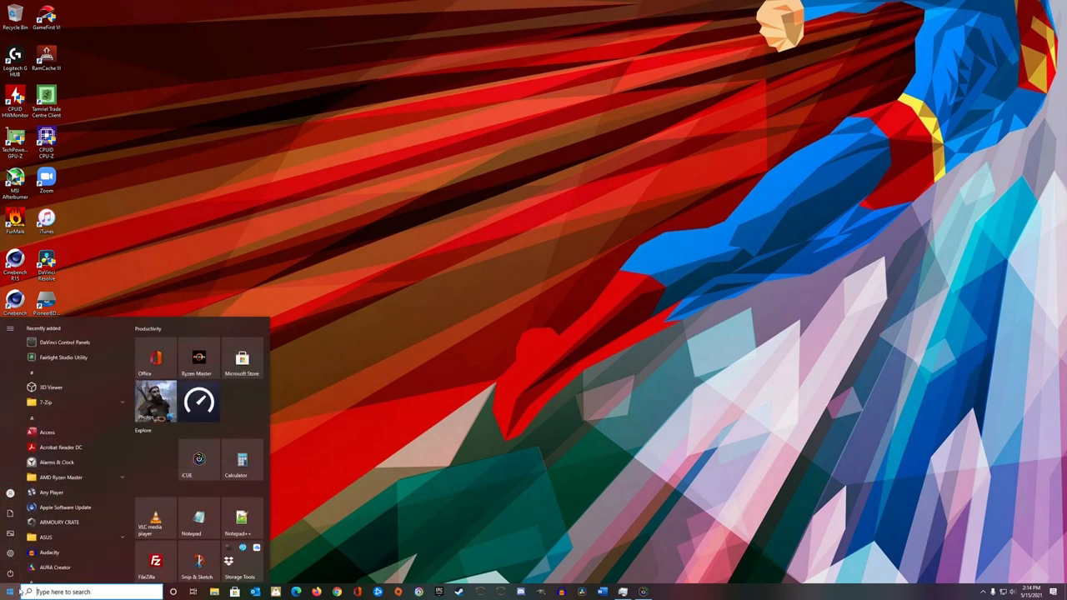
pyautogui.write('tpm.msc')
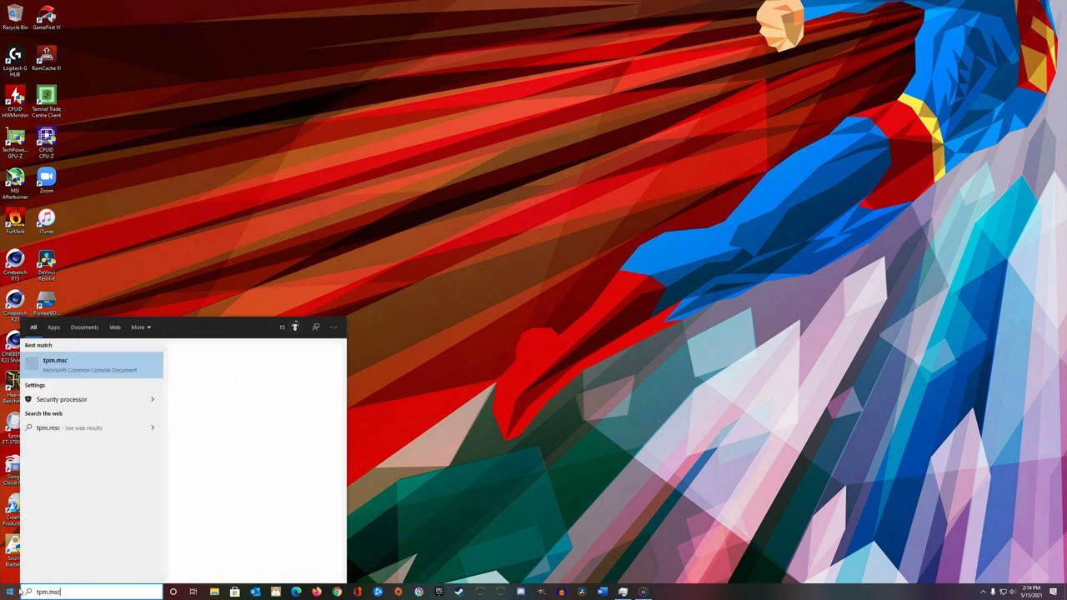
pyautogui.click(55, 360)
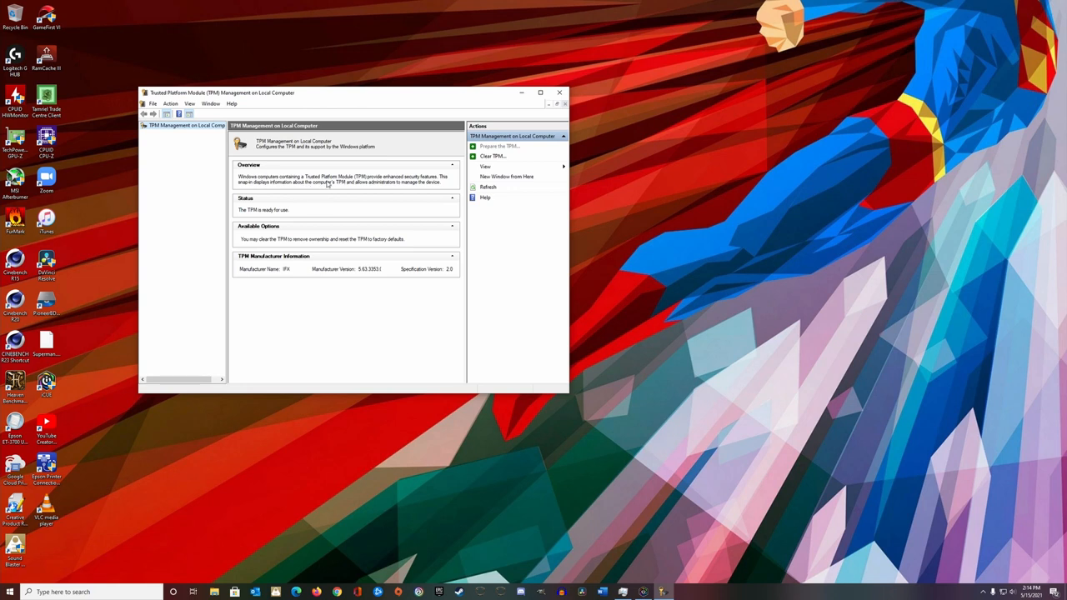
pyautogui.moveTo(354, 208)
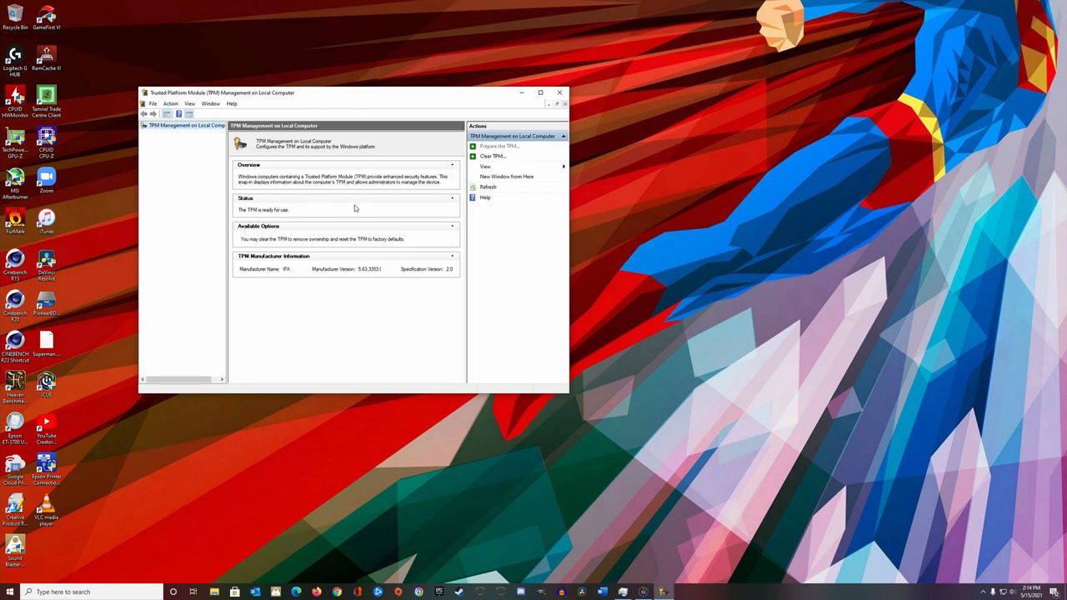
pyautogui.moveTo(304, 244)
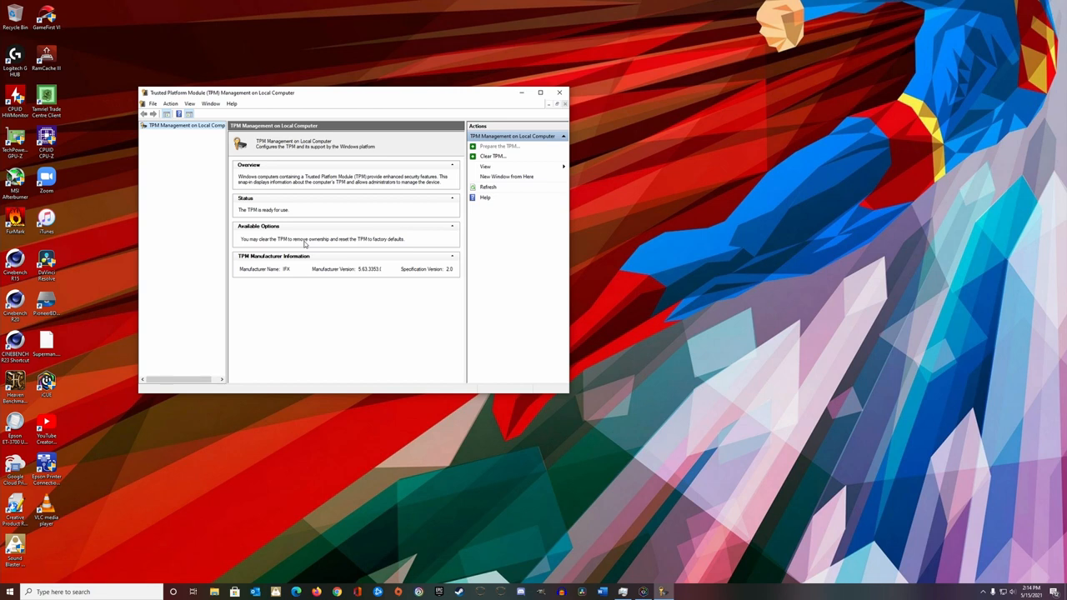
# Start Clear TPM, then cancel so the TPM stays ready.
pyautogui.click(492, 156)
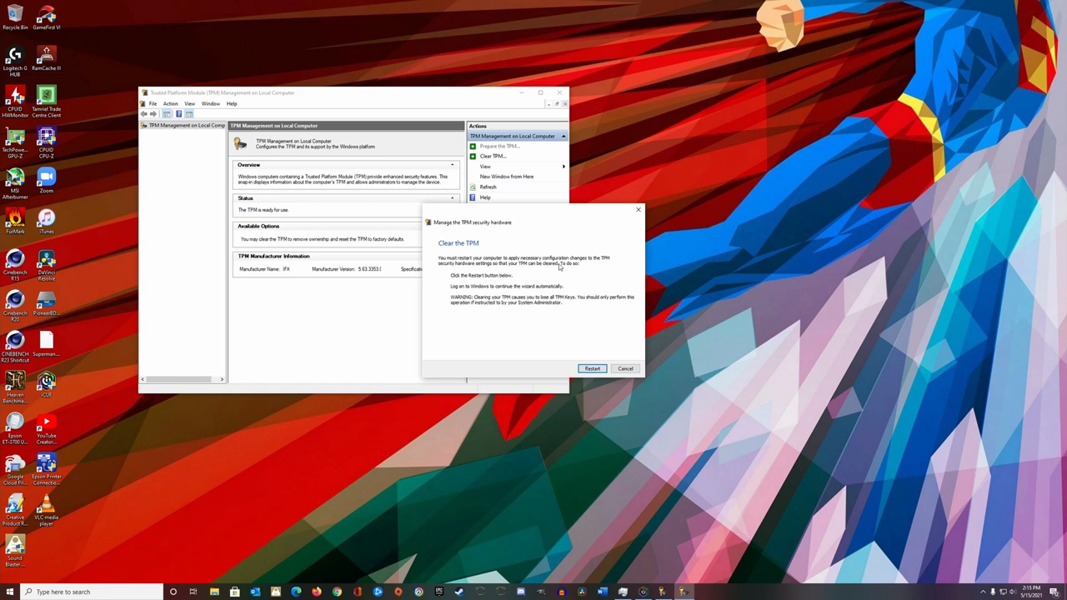
pyautogui.moveTo(502, 274)
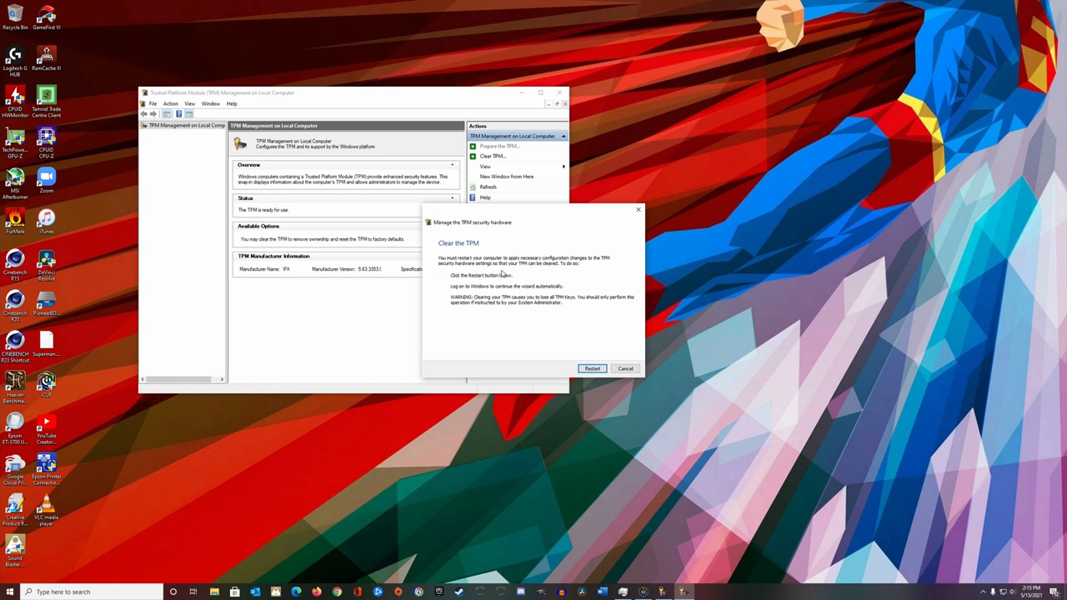
pyautogui.moveTo(453, 343)
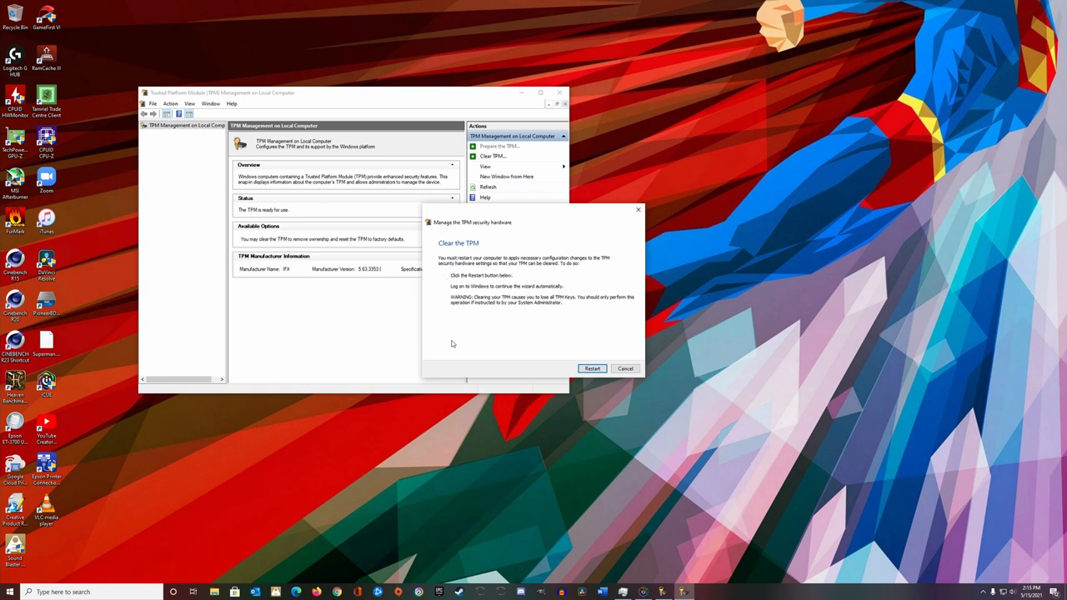
pyautogui.click(625, 368)
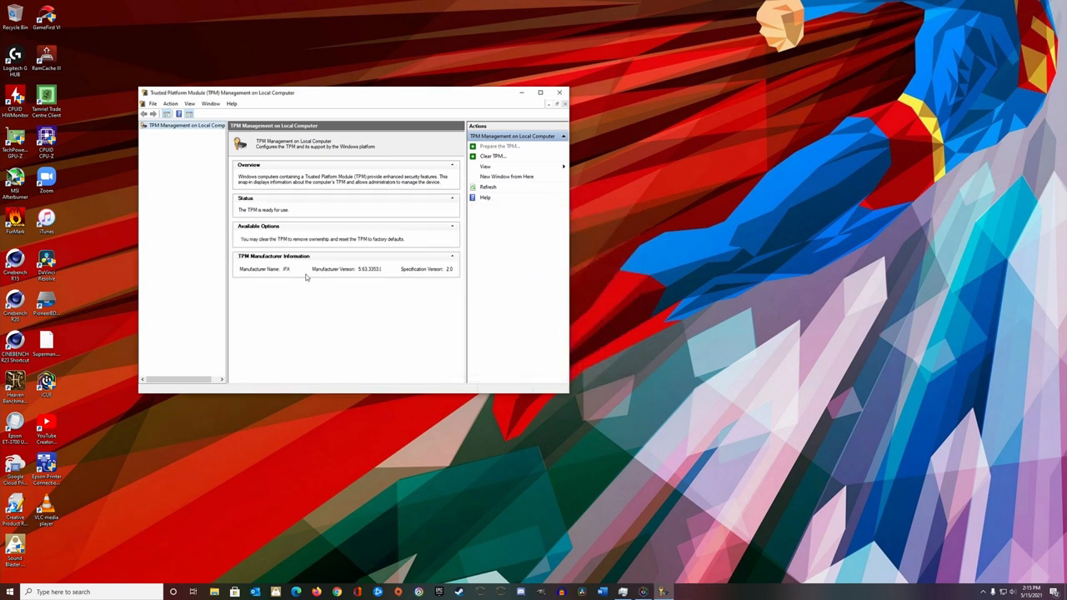
pyautogui.moveTo(489, 187)
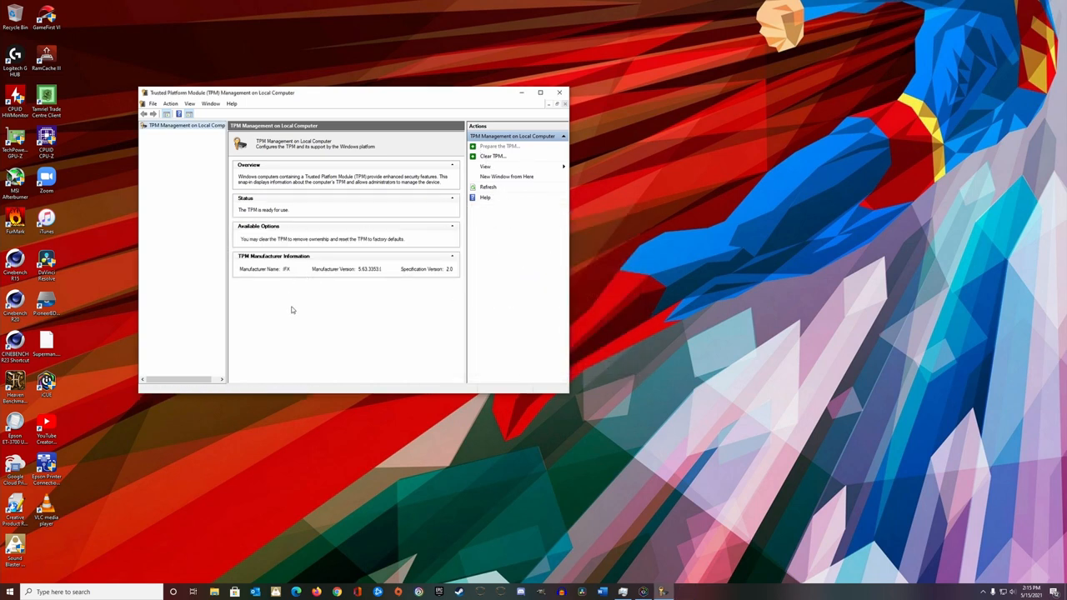
pyautogui.moveTo(256, 305)
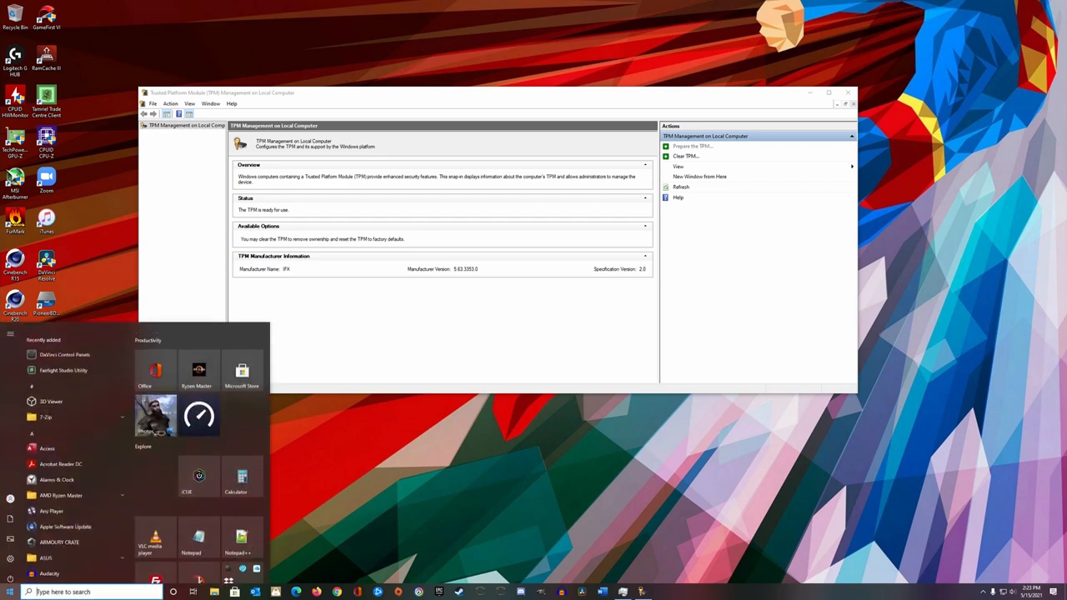
# Open Manage BitLocker via 'bitlock' and set a password to unlock F:.
pyautogui.write('bitlock')
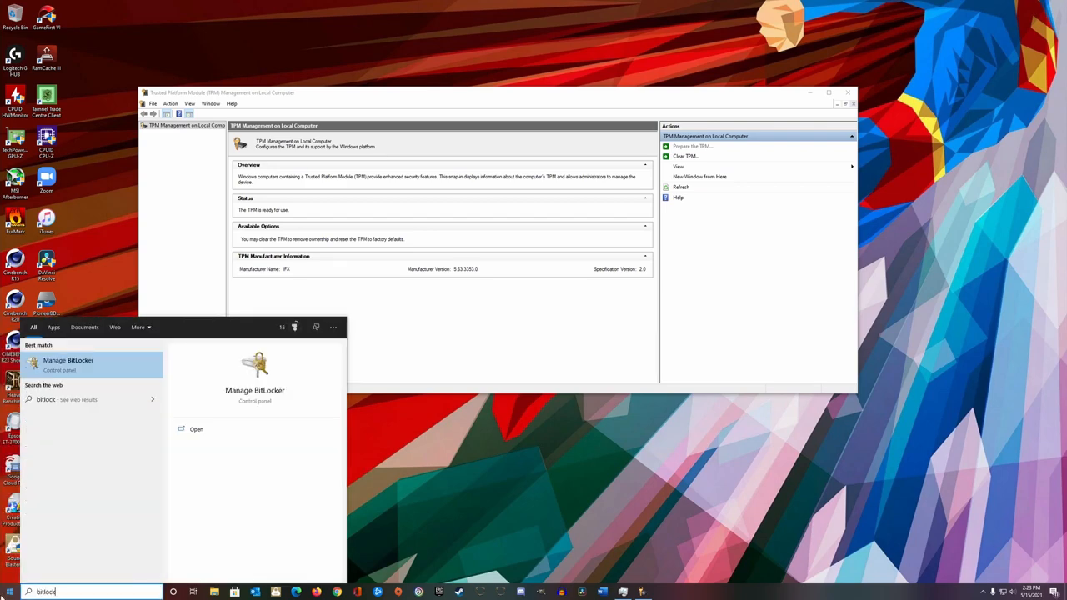
pyautogui.click(67, 360)
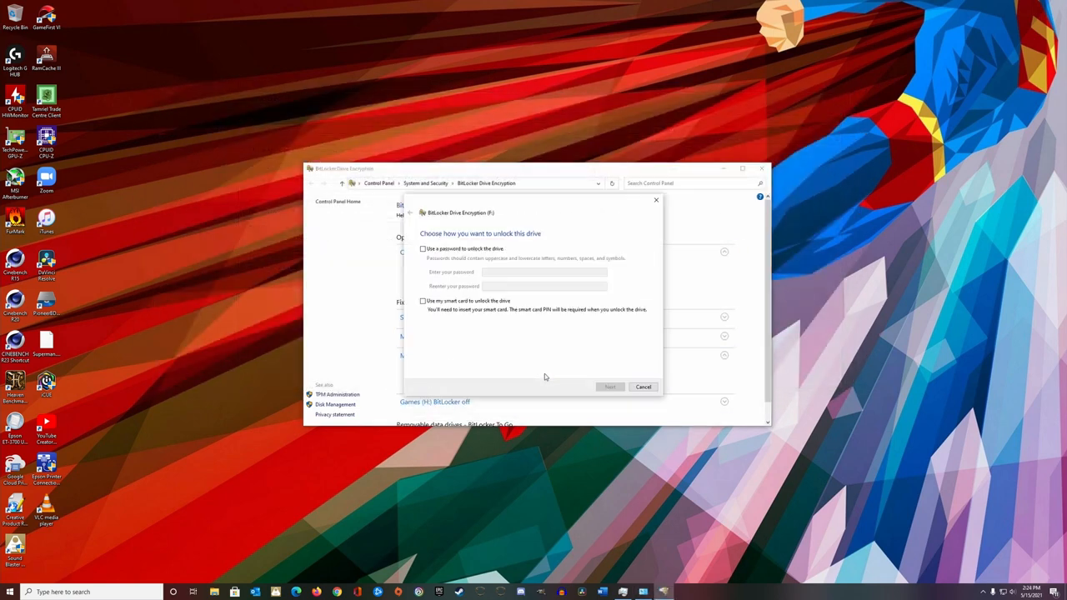
pyautogui.click(422, 249)
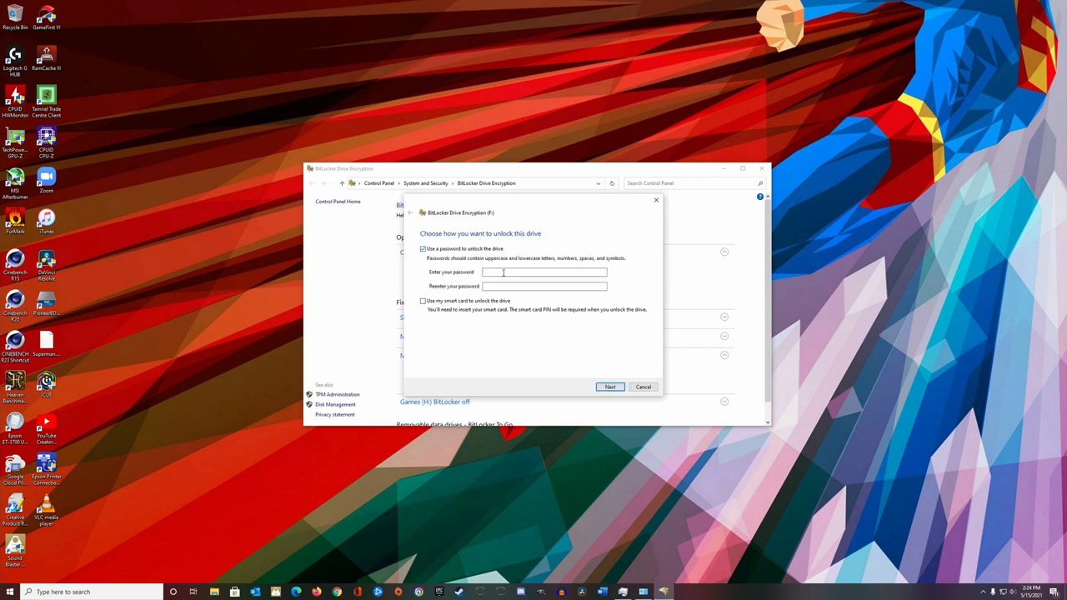
pyautogui.click(545, 271)
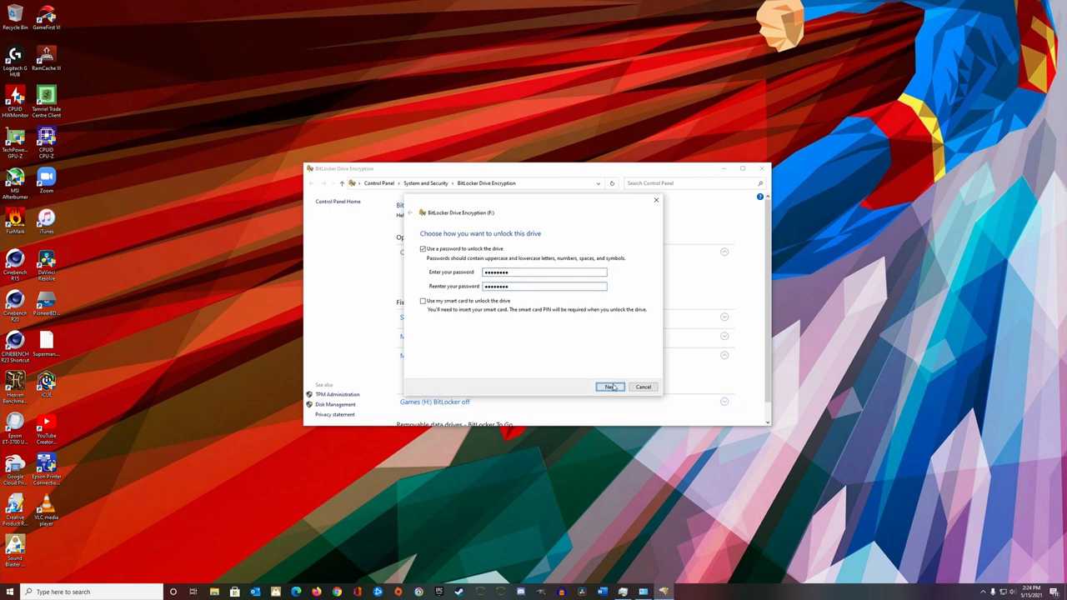
pyautogui.click(609, 387)
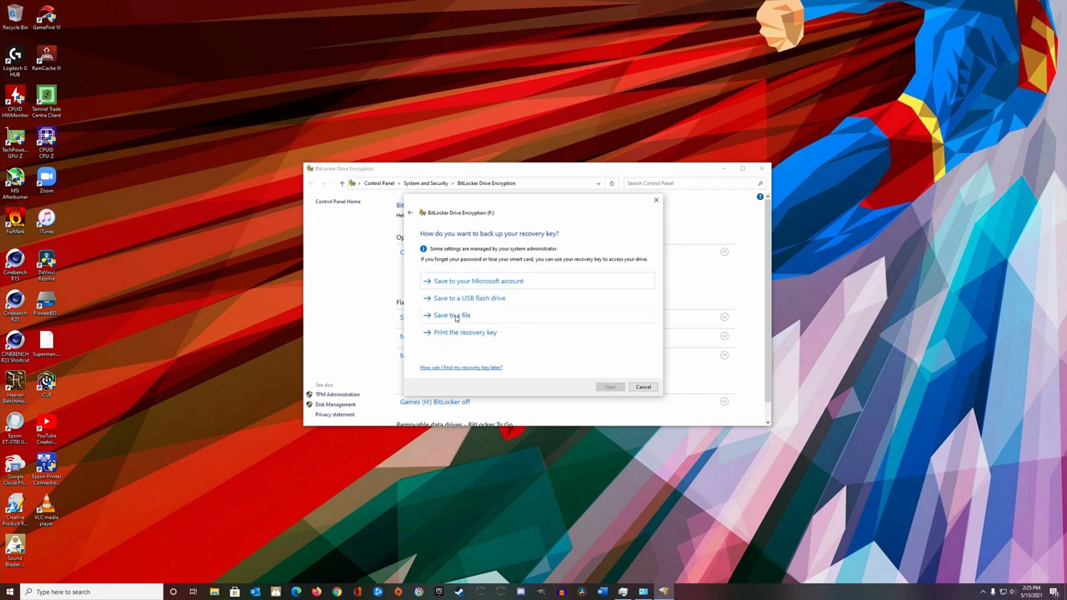
# Save the F: recovery key to a file on the Desktop.
pyautogui.click(451, 315)
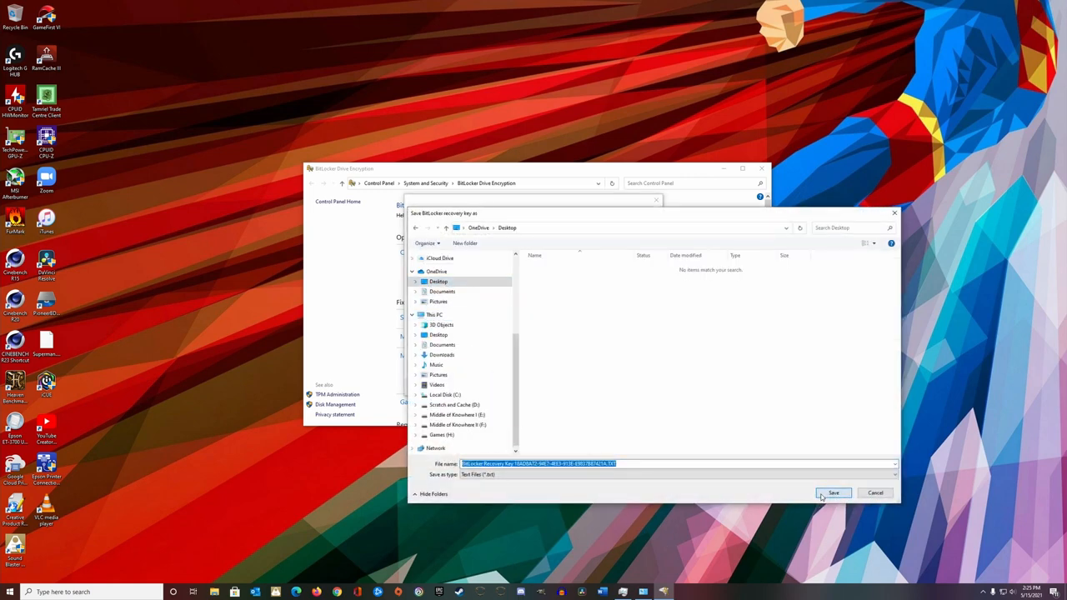
pyautogui.click(834, 493)
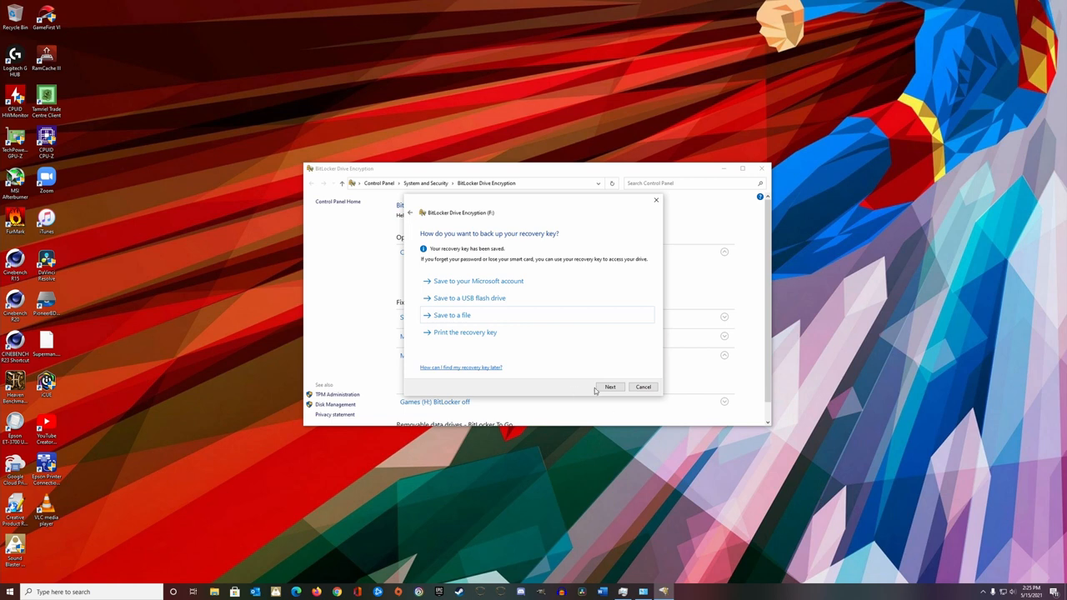
# Choose 'Encrypt entire drive' and keep 'New encryption mode' for F:.
pyautogui.click(609, 387)
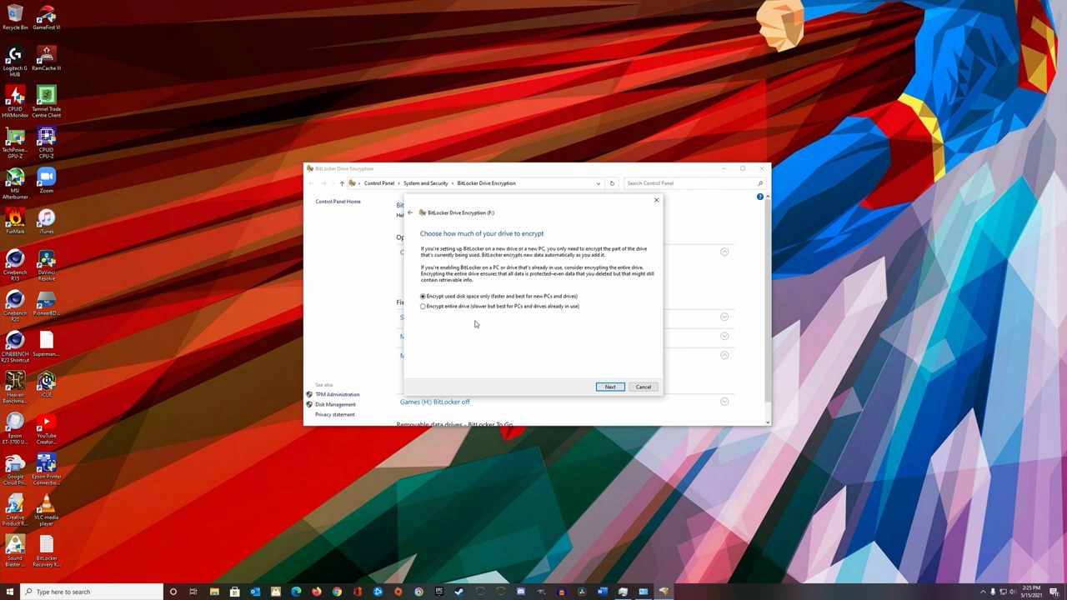
pyautogui.moveTo(450, 296)
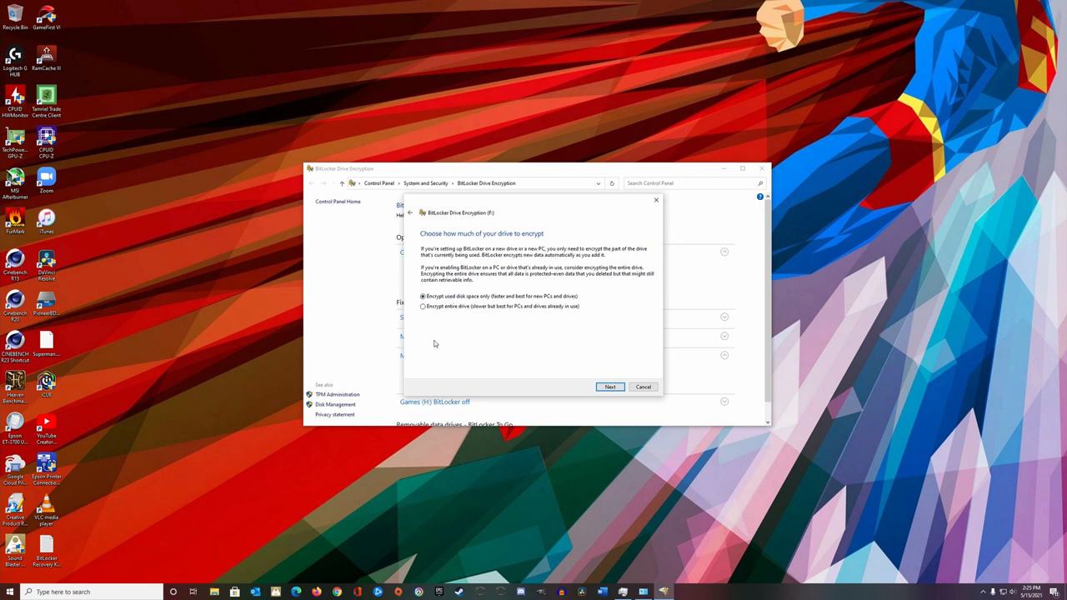
pyautogui.click(422, 306)
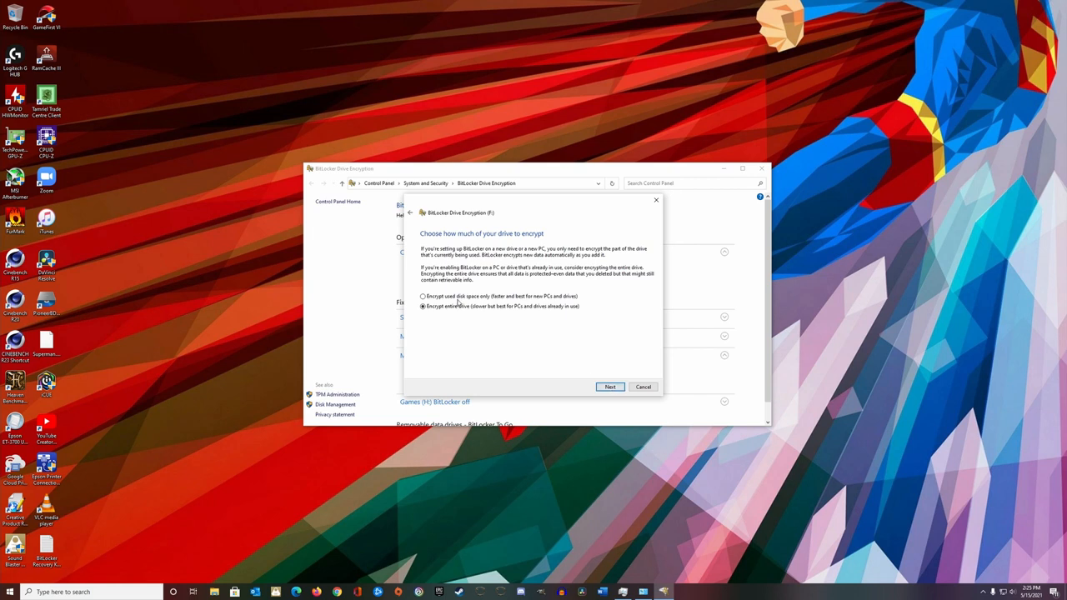
pyautogui.click(609, 386)
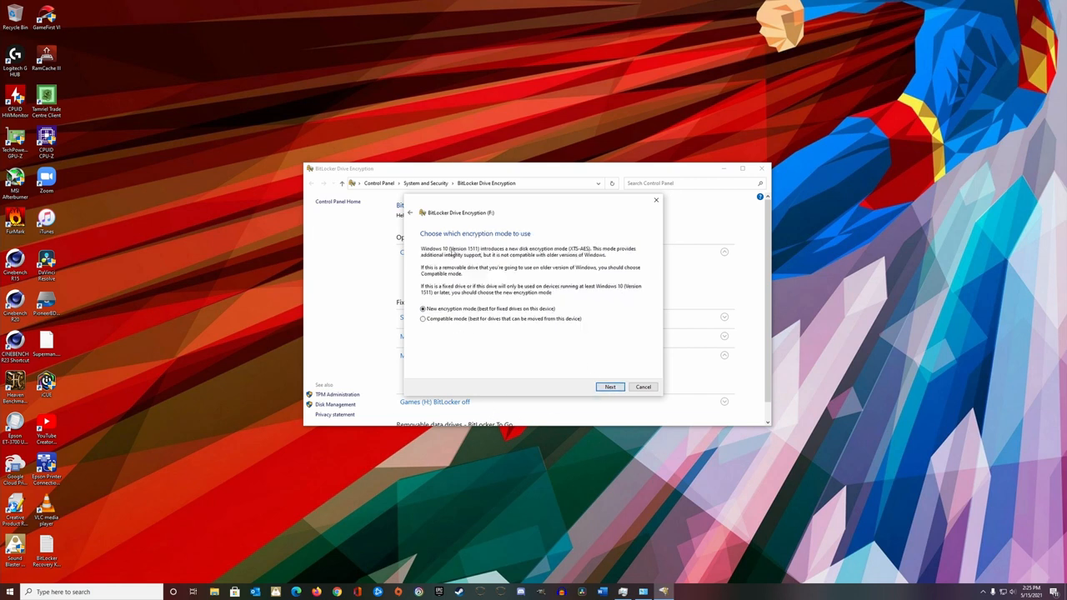
pyautogui.moveTo(617, 335)
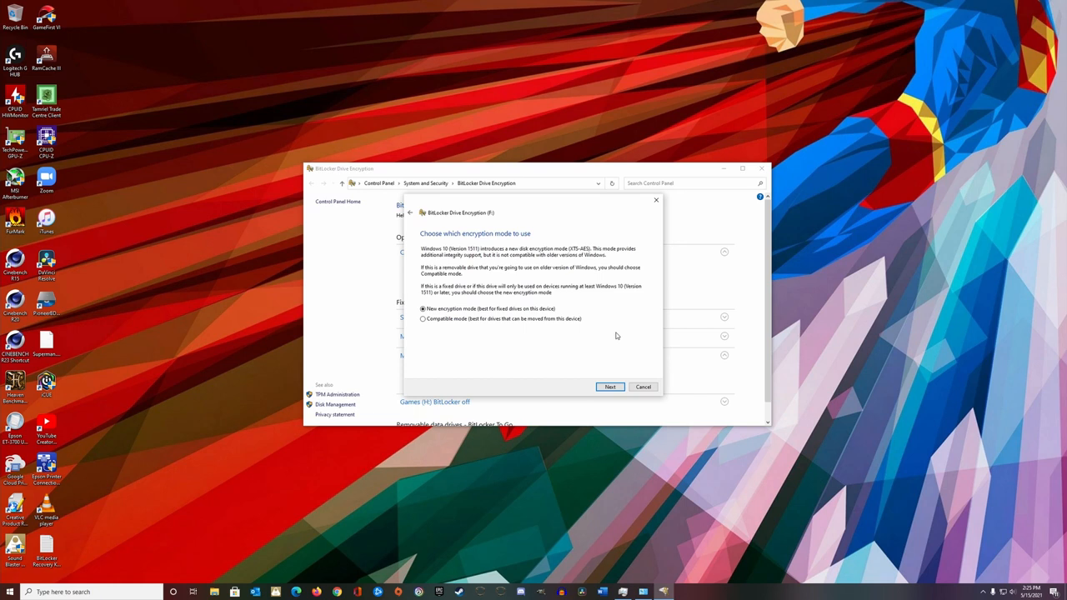
pyautogui.click(610, 386)
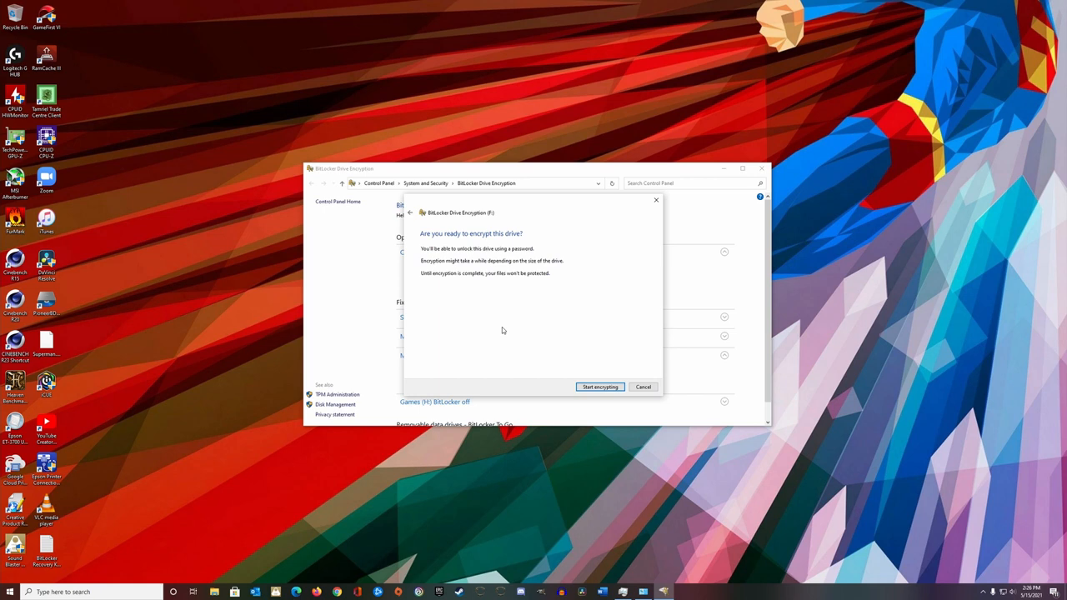
# Start encrypting F: and dismiss the encryption-complete notice.
pyautogui.click(599, 387)
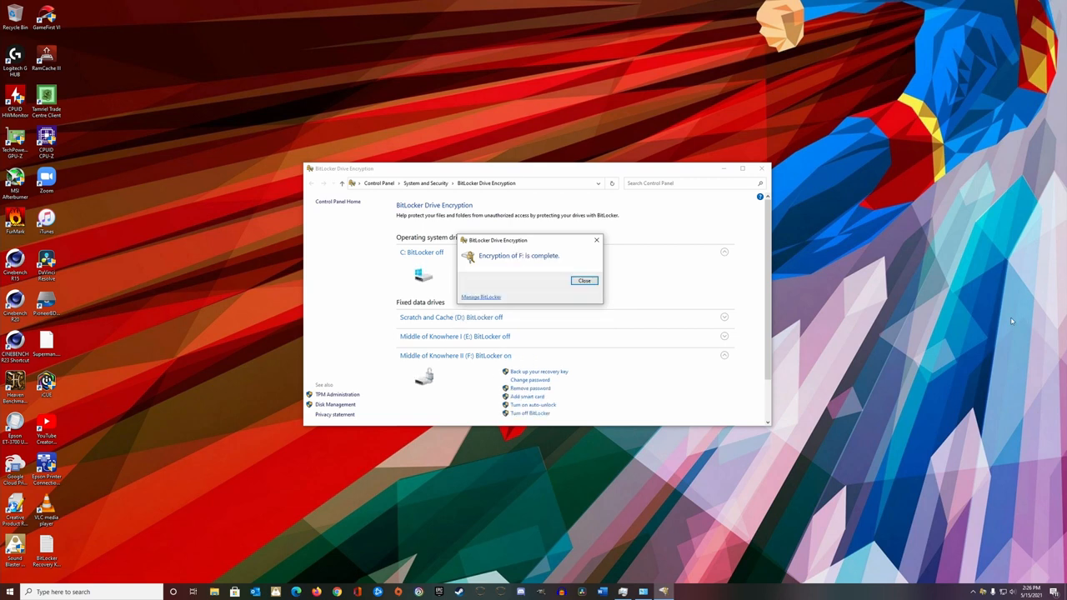
pyautogui.click(584, 280)
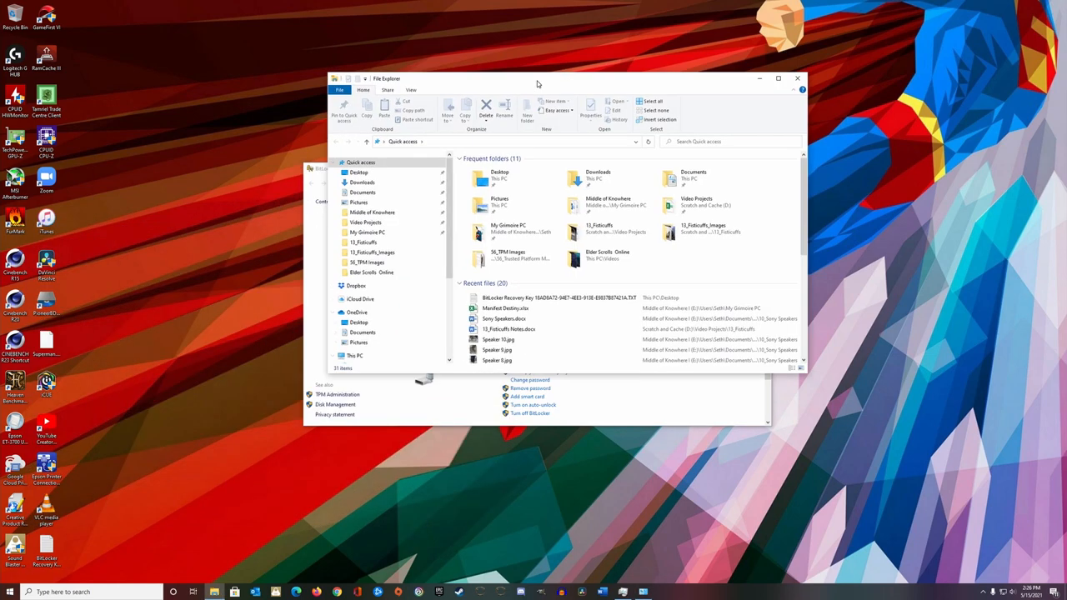
# Show This PC in File Explorer, where F: appears as a locked Local Disk.
pyautogui.moveTo(538, 78); pyautogui.dragTo(487, 103)
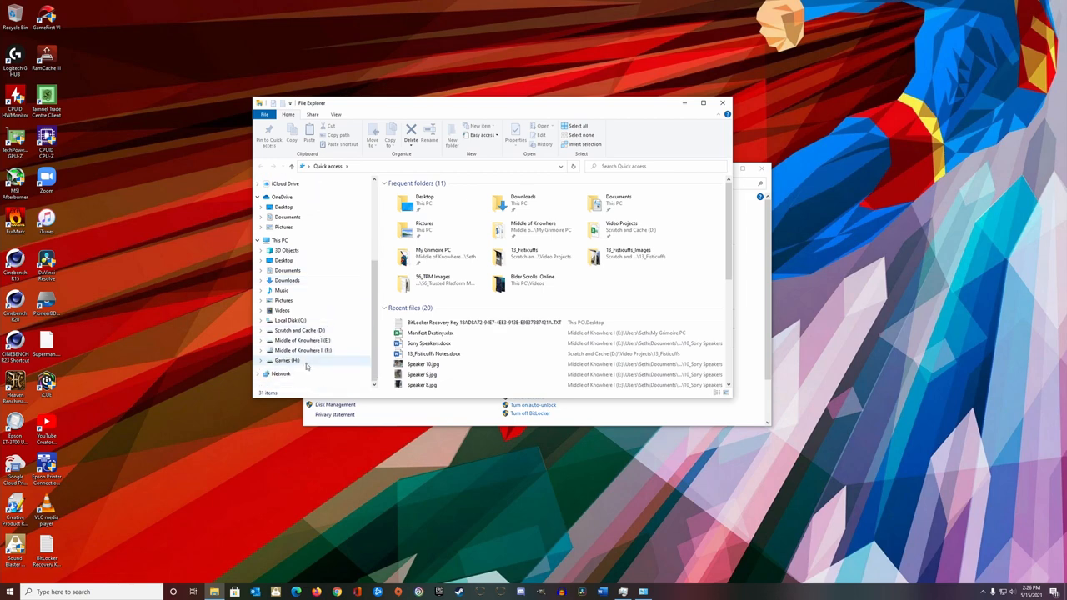
pyautogui.click(304, 350)
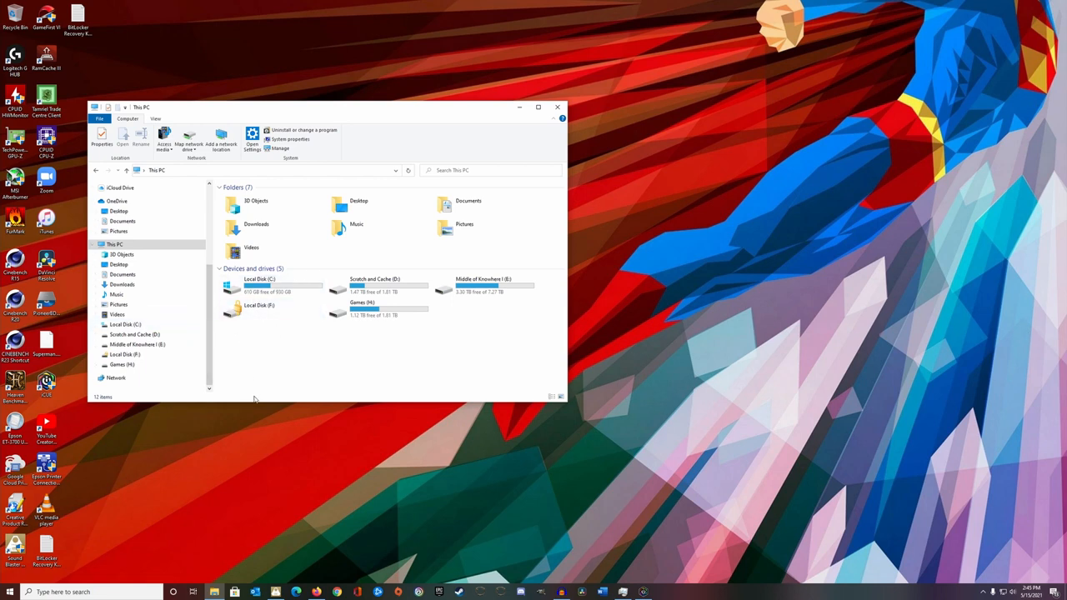
# Unlock Local Disk (F:) with its BitLocker password to view its contents.
pyautogui.click(259, 306)
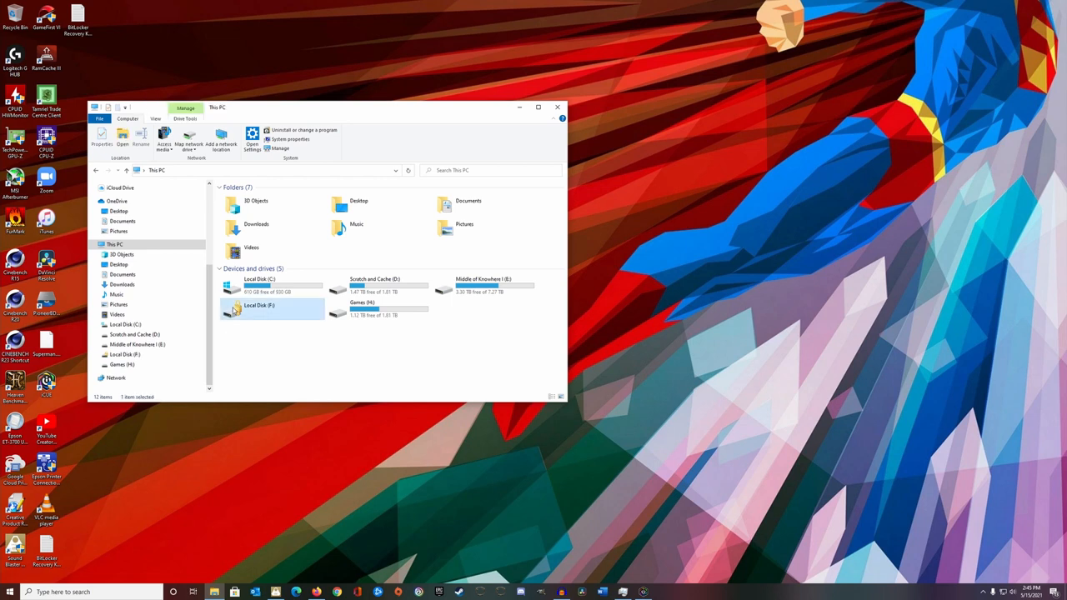
pyautogui.doubleClick(271, 308)
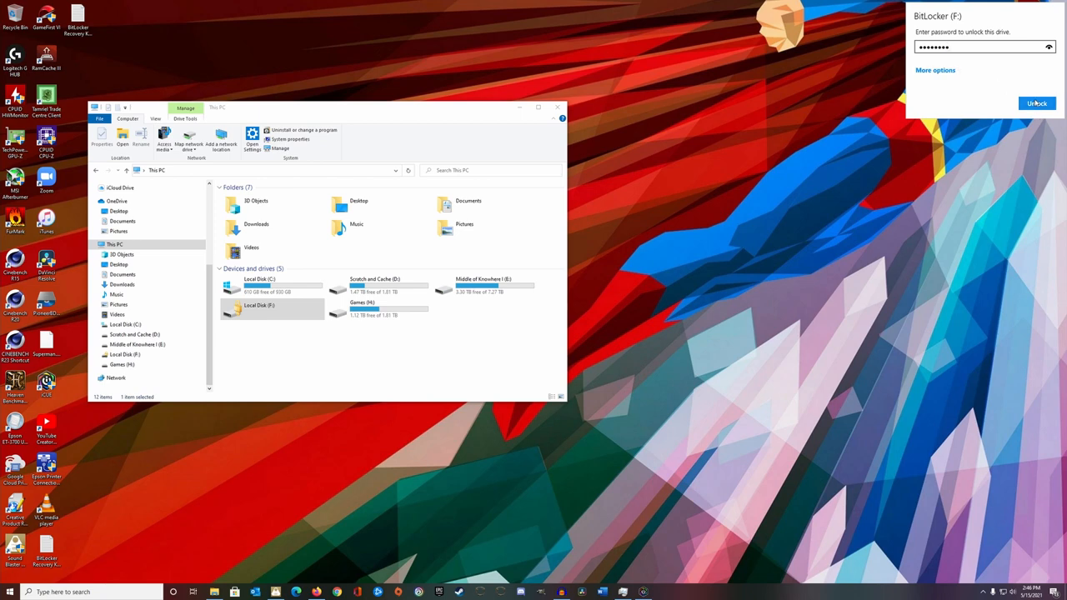
pyautogui.click(1036, 103)
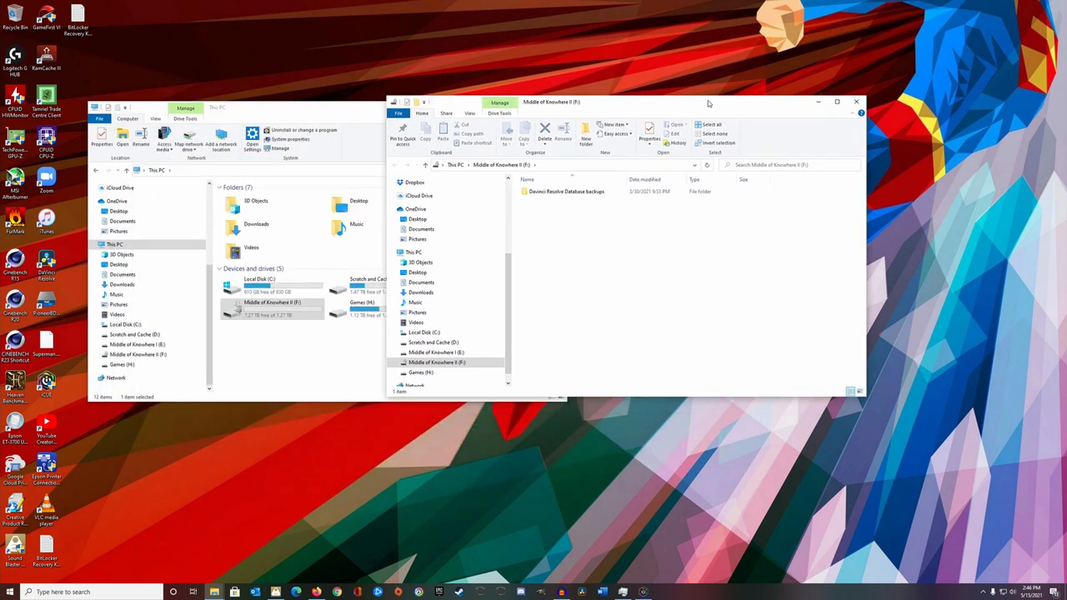
pyautogui.click(437, 363)
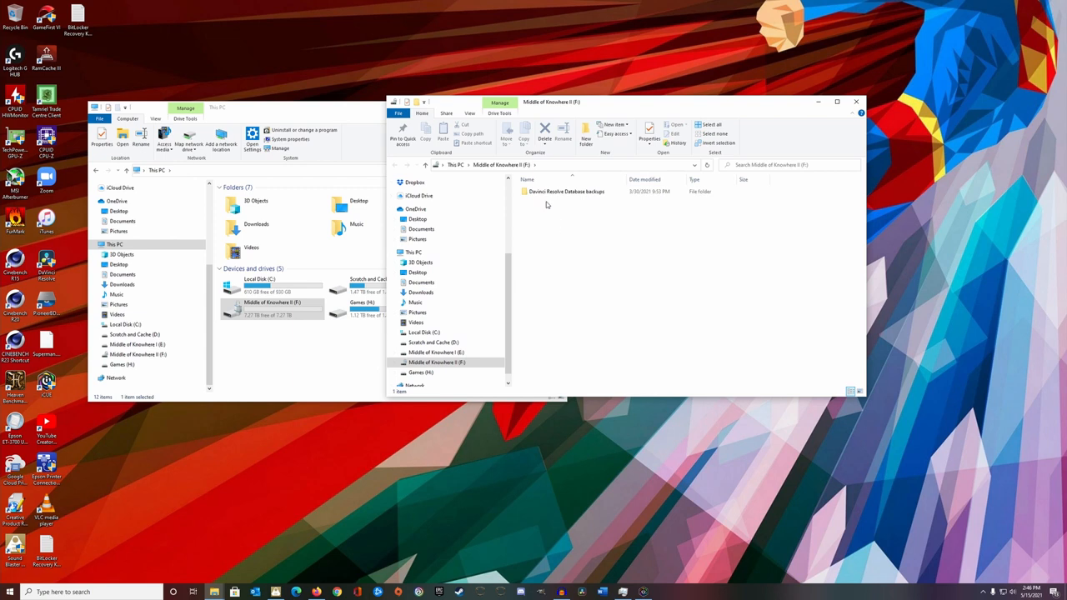
pyautogui.moveTo(525, 236)
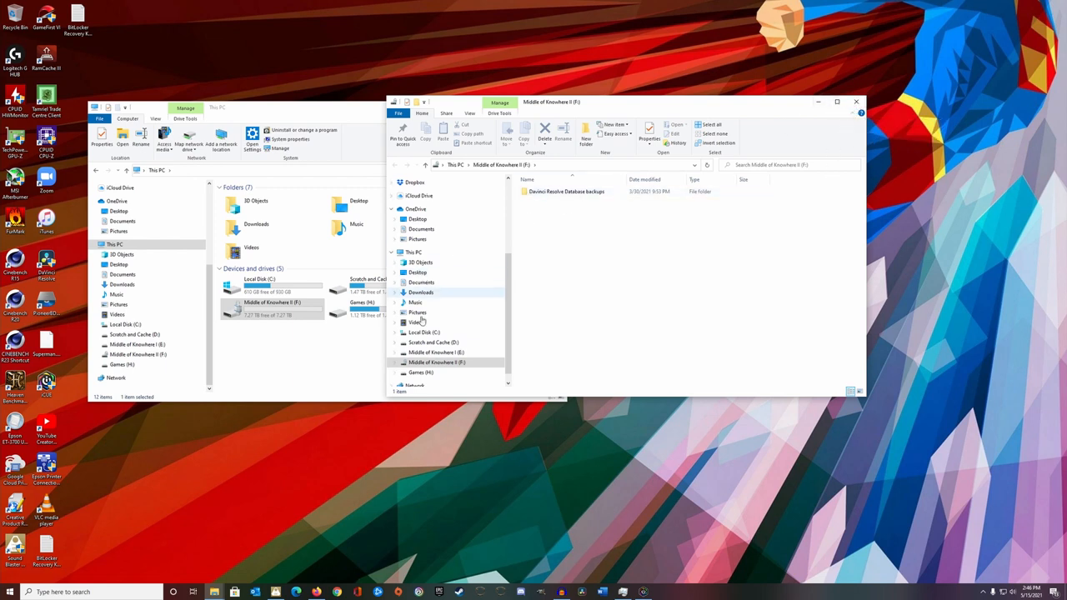
pyautogui.rightClick(437, 361)
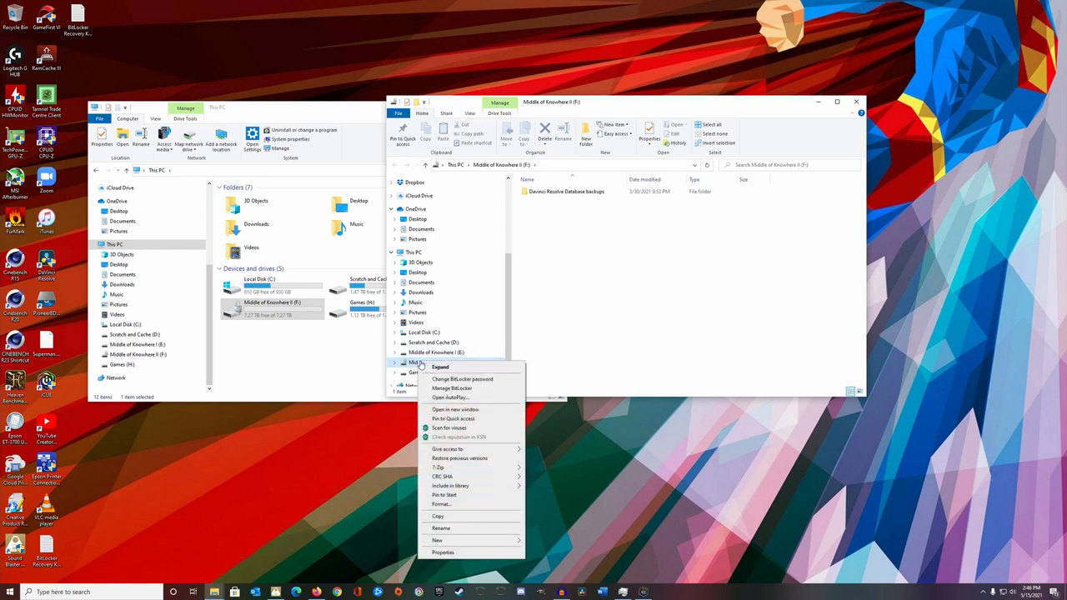
pyautogui.moveTo(440, 442)
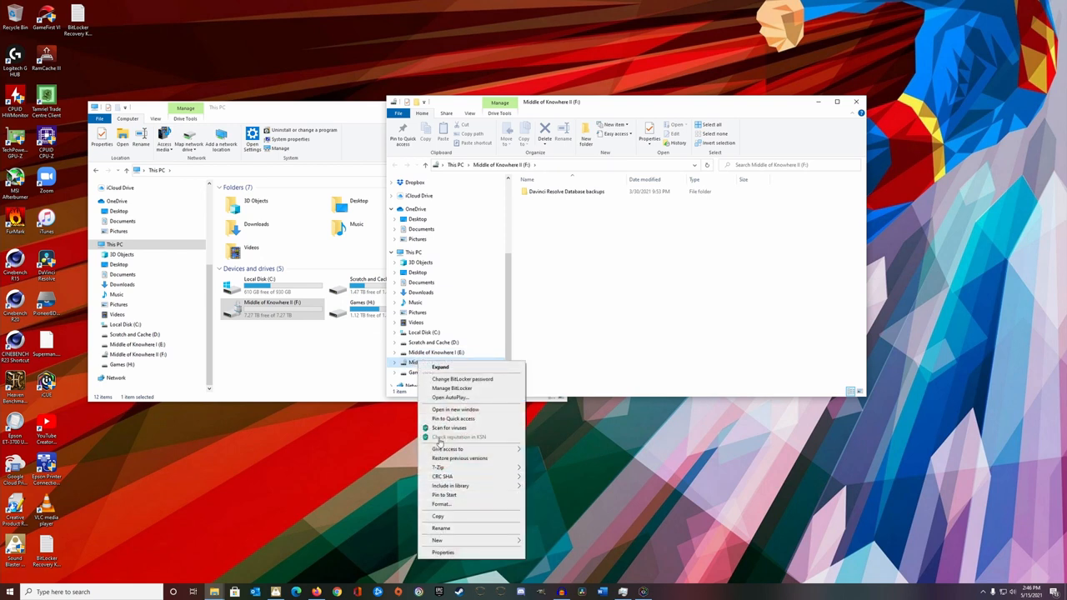
pyautogui.moveTo(656, 317)
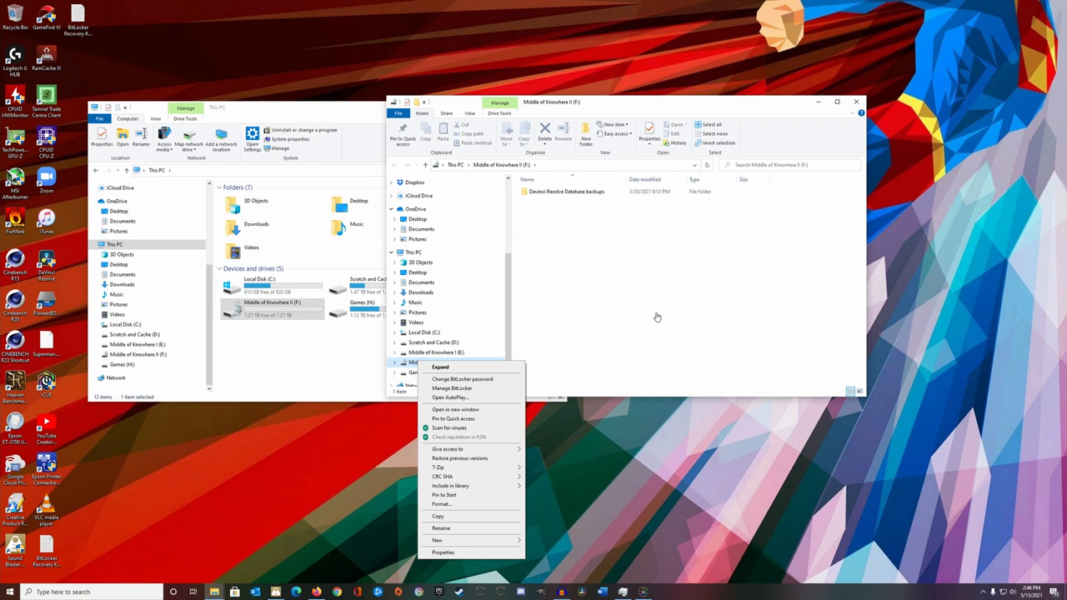
pyautogui.click(656, 317)
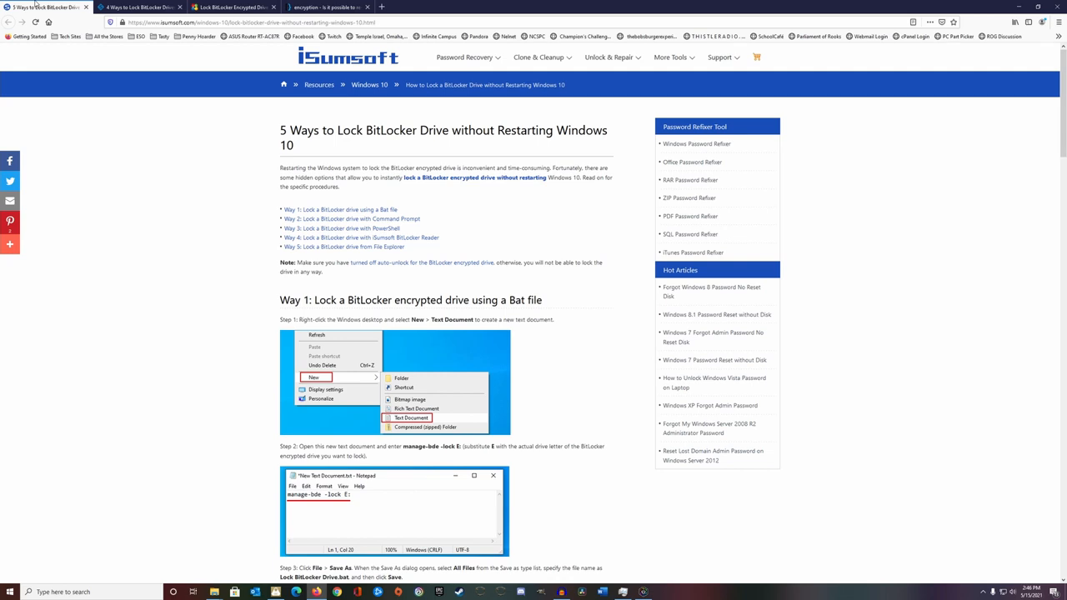
pyautogui.moveTo(155, 185)
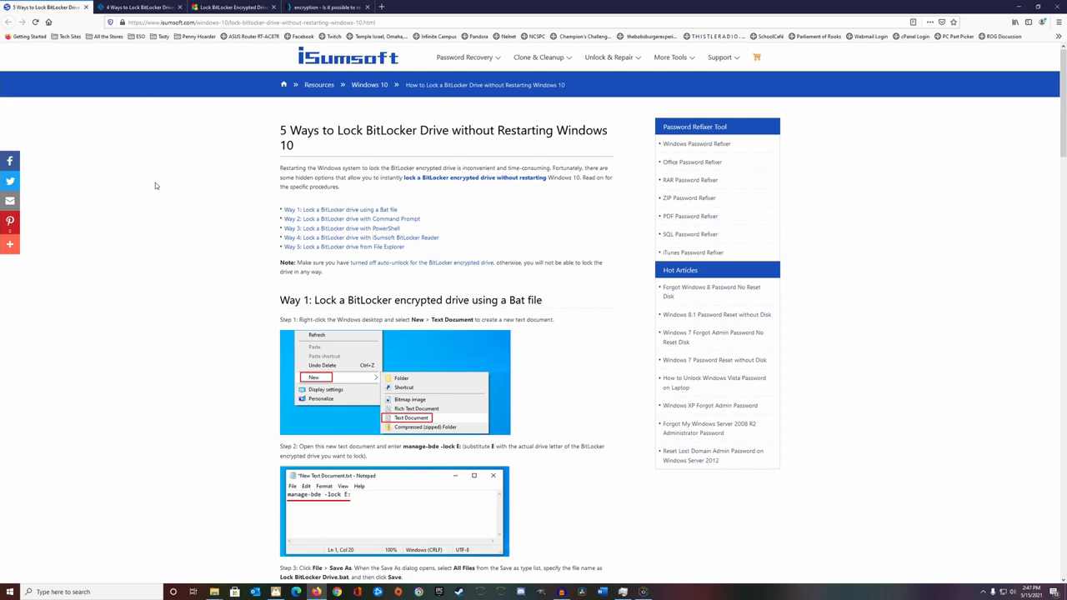
# Scroll the iSumsoft guide past the Bat file and Command Prompt methods to the PowerShell section.
pyautogui.scroll(-3)
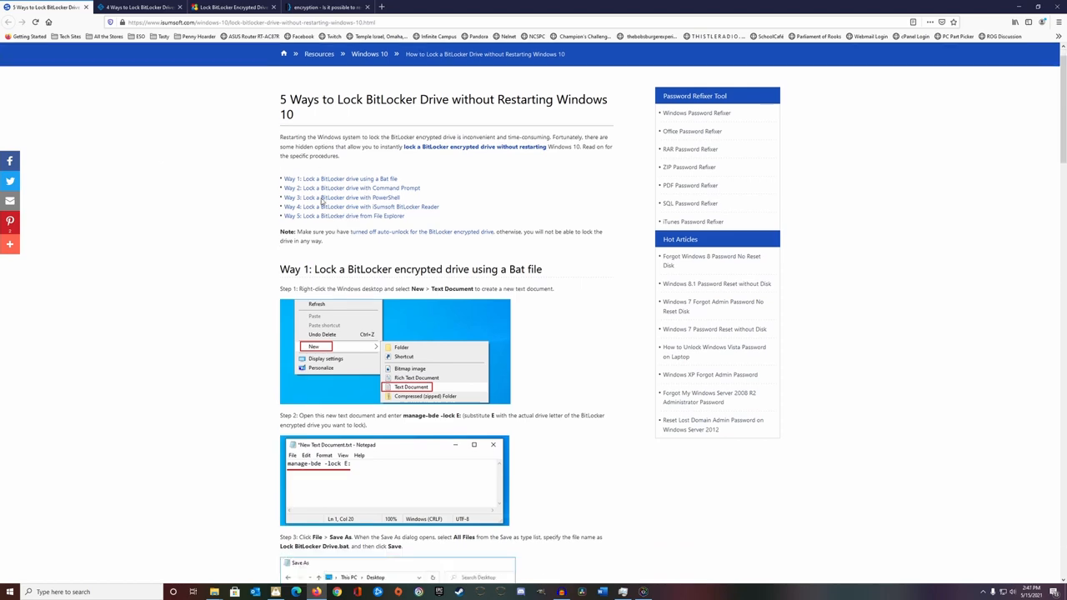
pyautogui.scroll(-3)
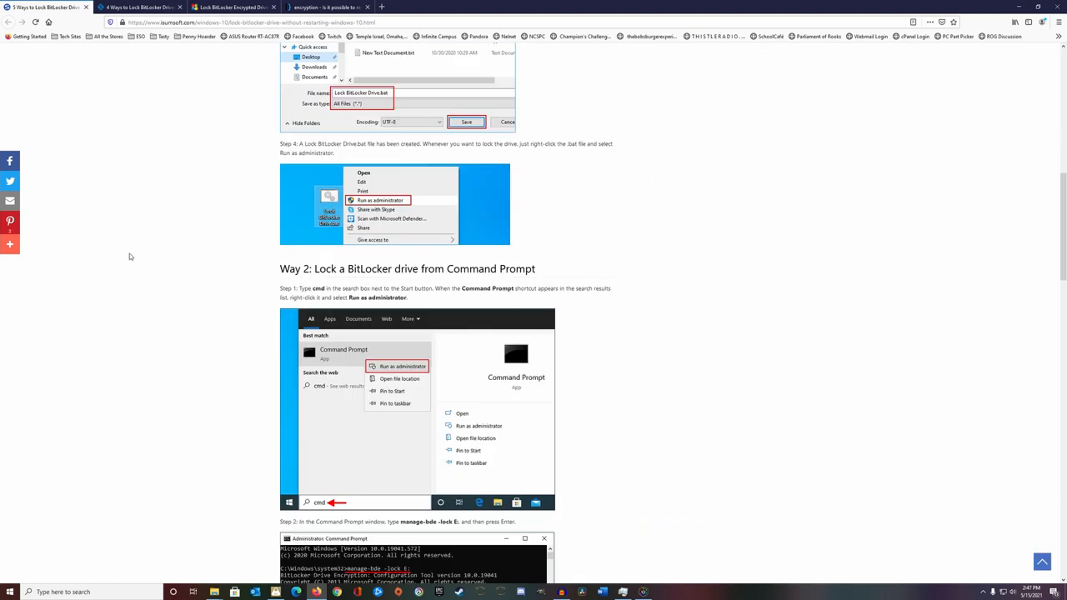
pyautogui.scroll(-3)
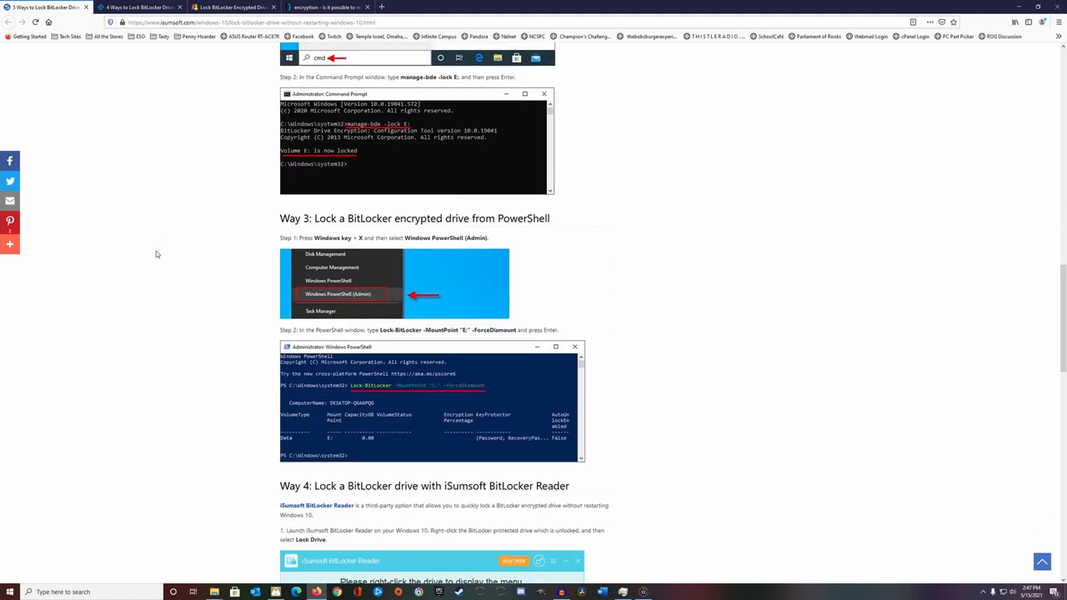
pyautogui.scroll(-3)
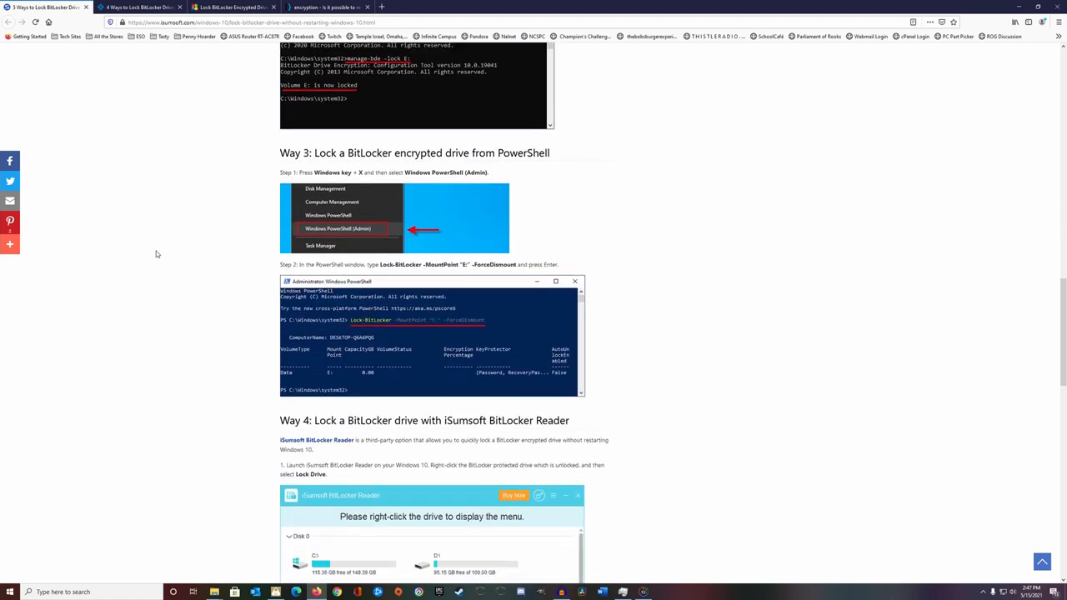
pyautogui.moveTo(160, 247)
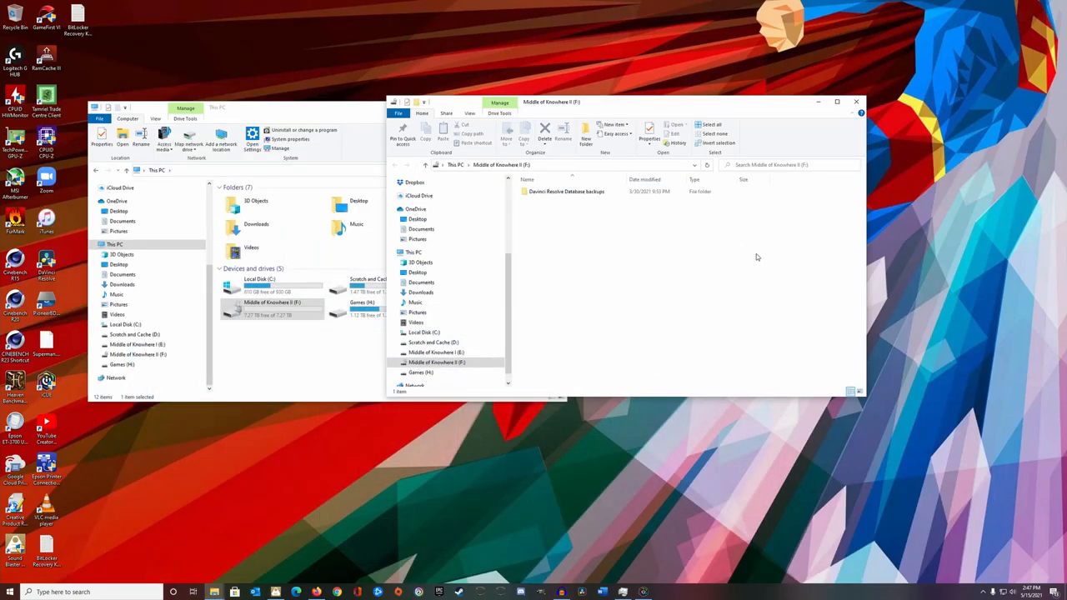
# Select Middle of Knowhere II (F:) and view its context menu twice without choosing anything.
pyautogui.click(437, 362)
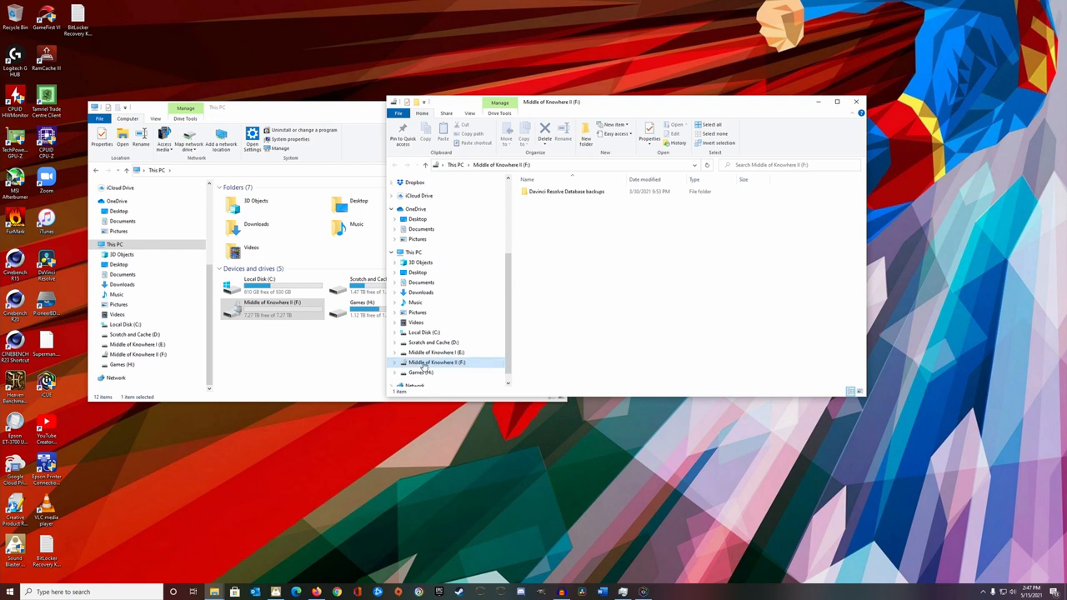
pyautogui.rightClick(437, 362)
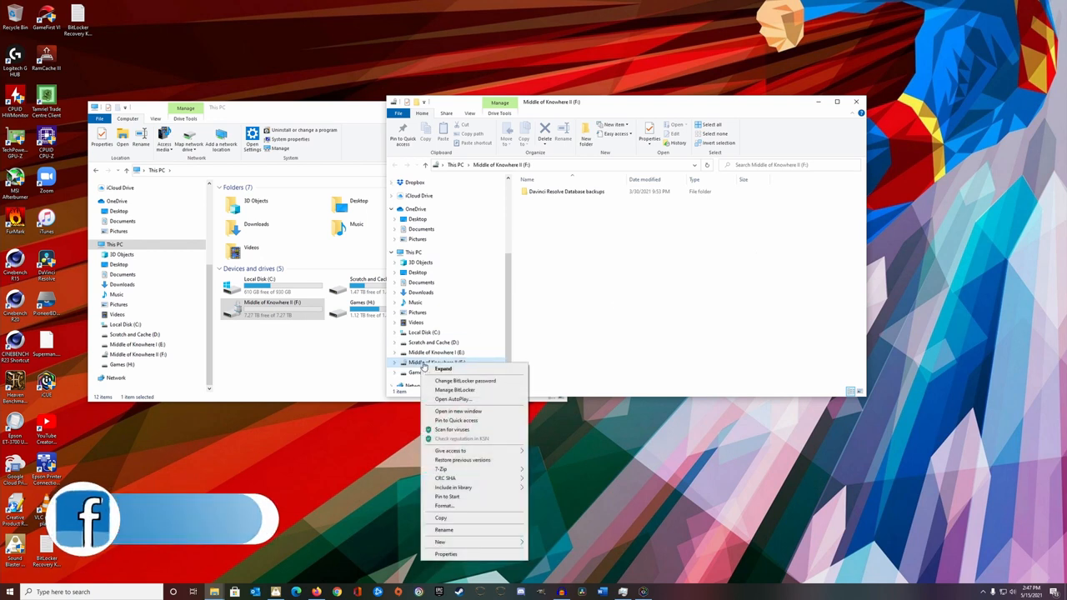
pyautogui.moveTo(631, 343)
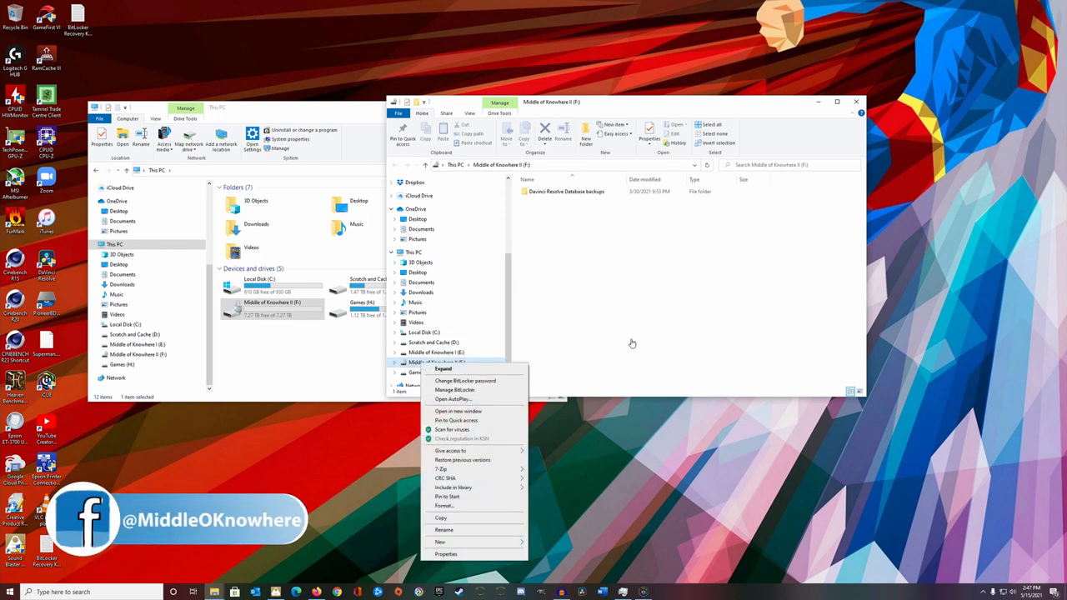
pyautogui.click(629, 340)
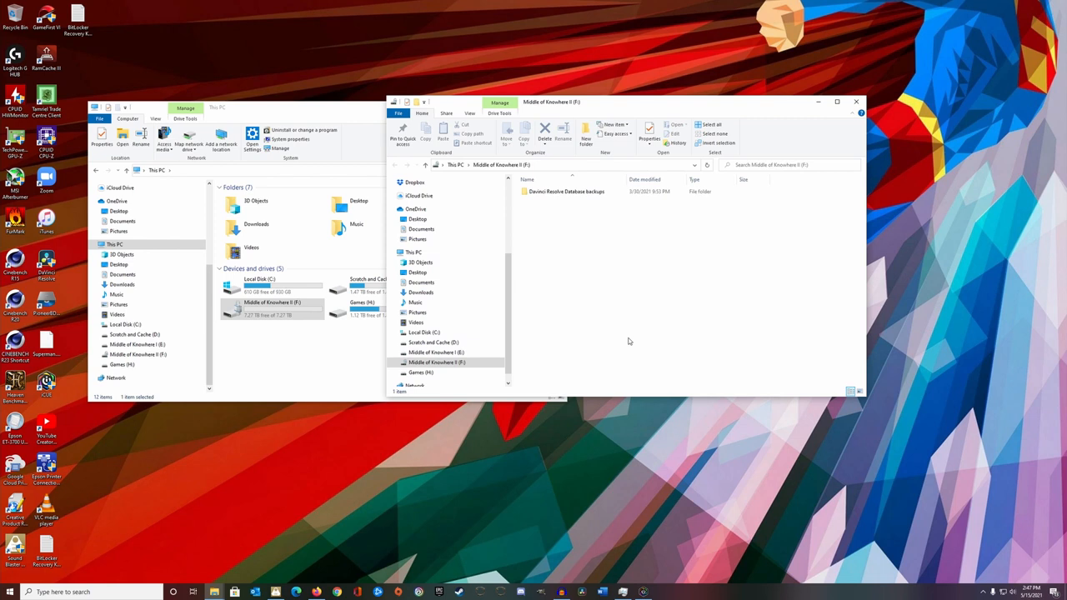
pyautogui.moveTo(385, 517)
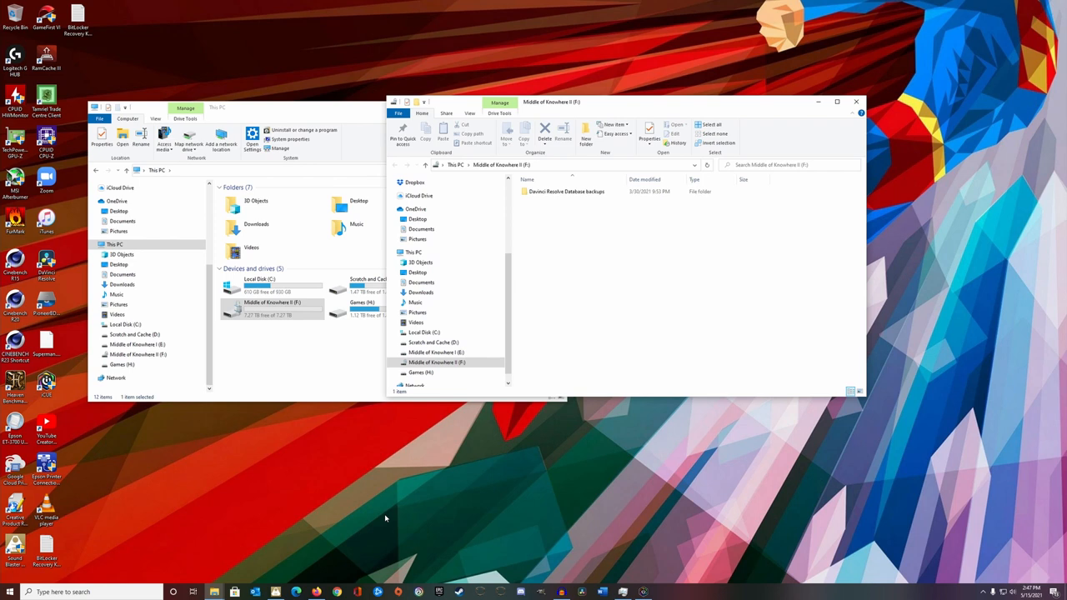
pyautogui.moveTo(318, 510)
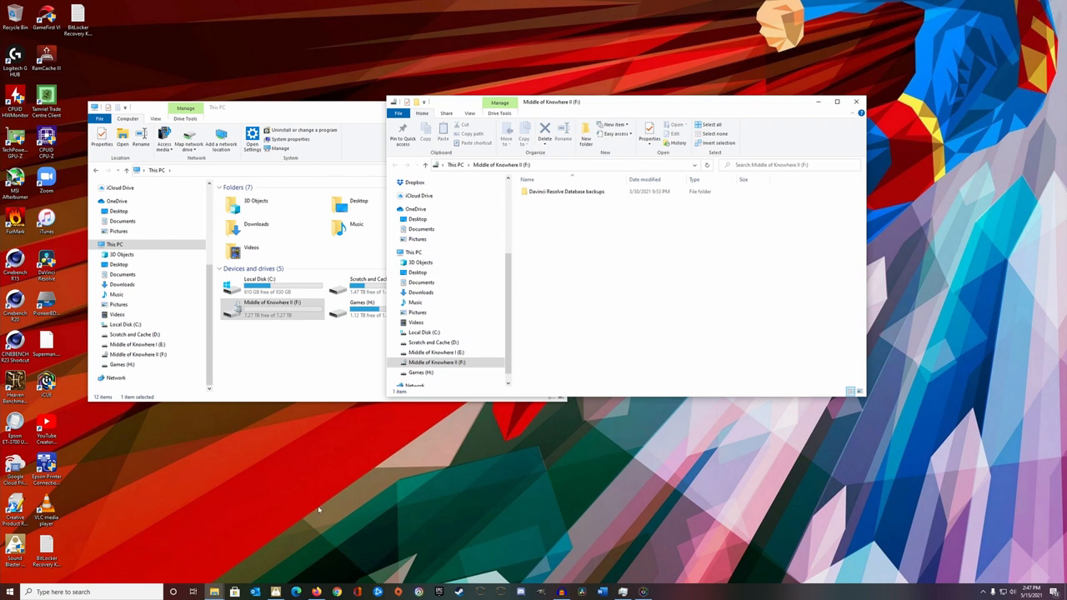
pyautogui.rightClick(429, 362)
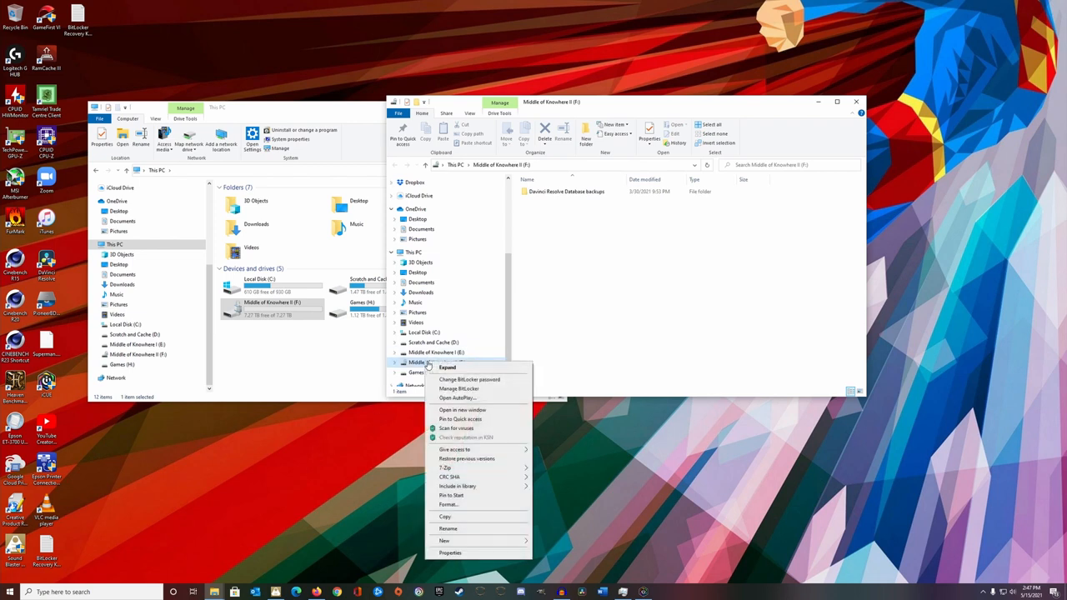
pyautogui.click(577, 255)
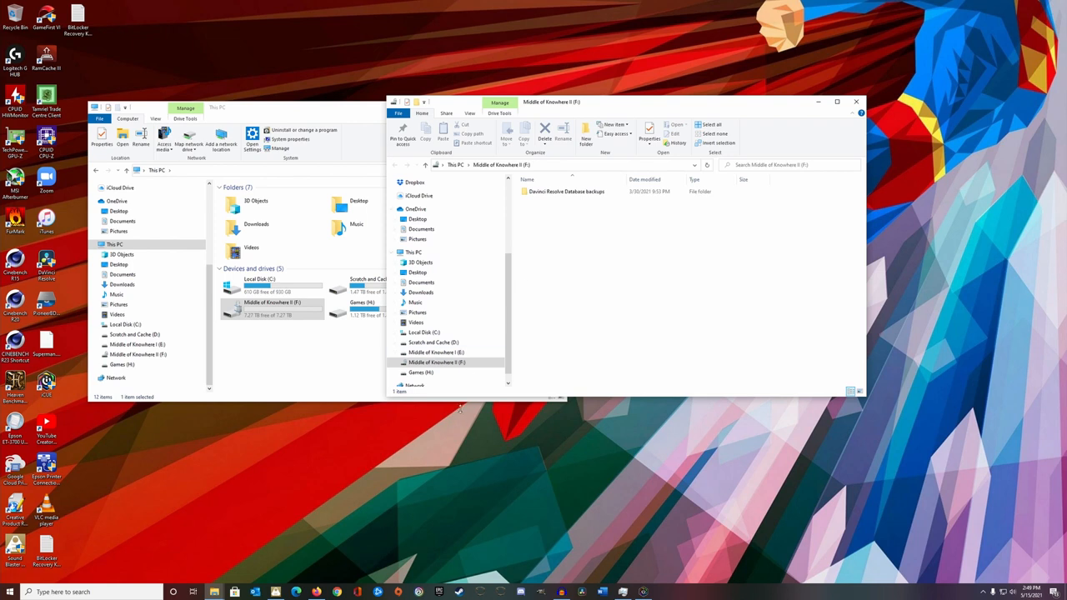
pyautogui.moveTo(387, 404)
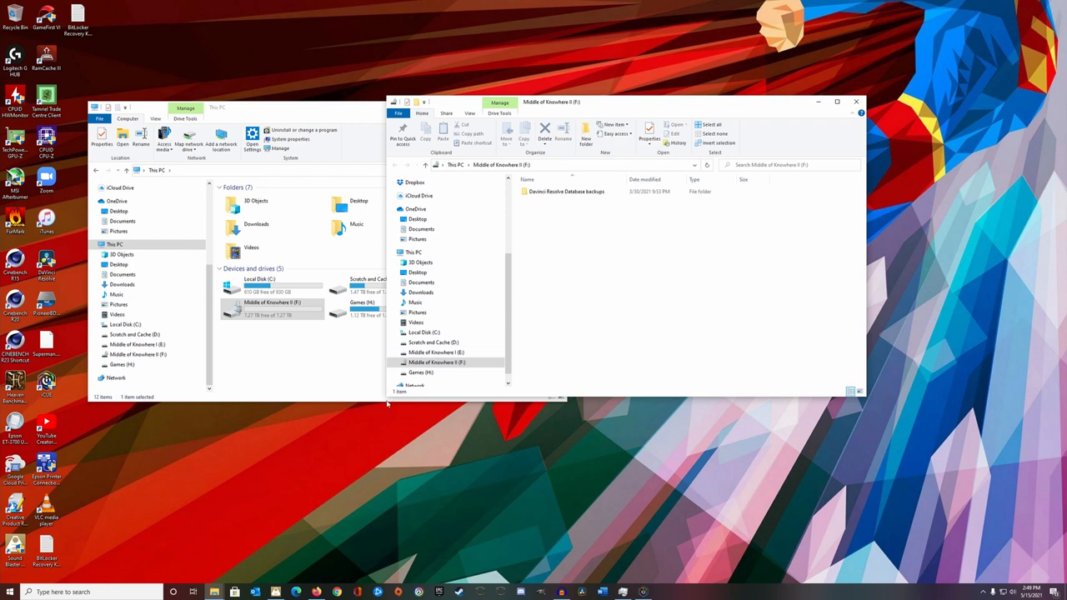
pyautogui.moveTo(281, 325)
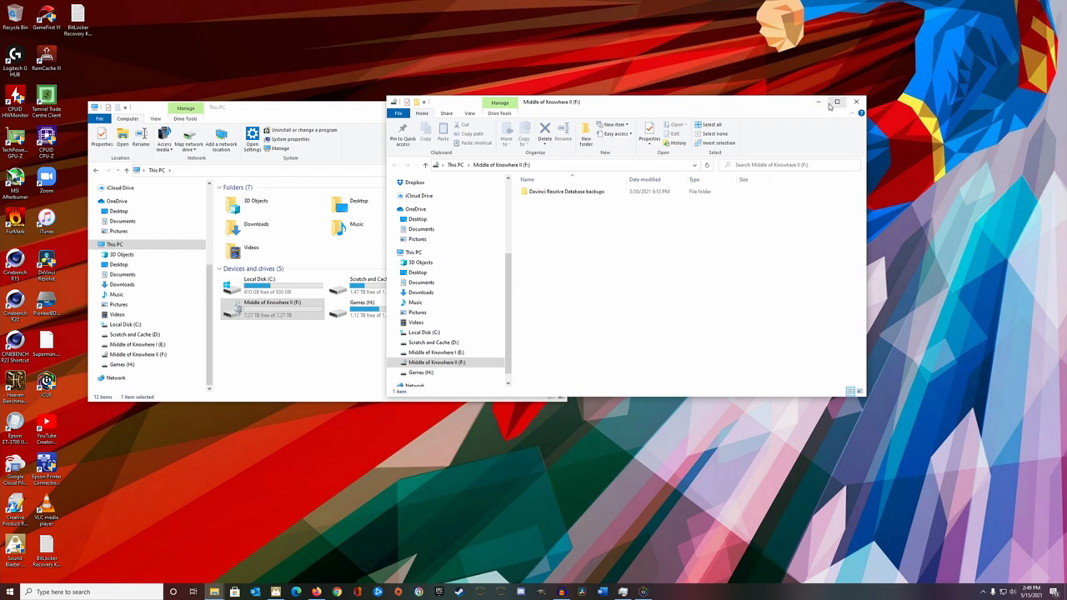
# Search Start for 'bitl' and launch Manage BitLocker.
pyautogui.click(10, 591)
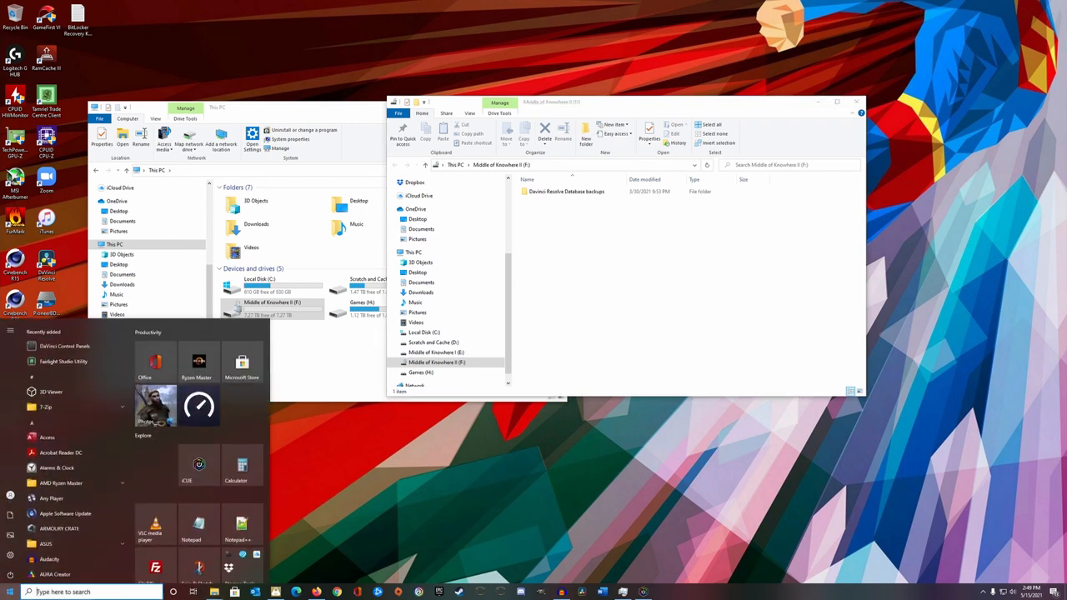
pyautogui.scroll(-3)
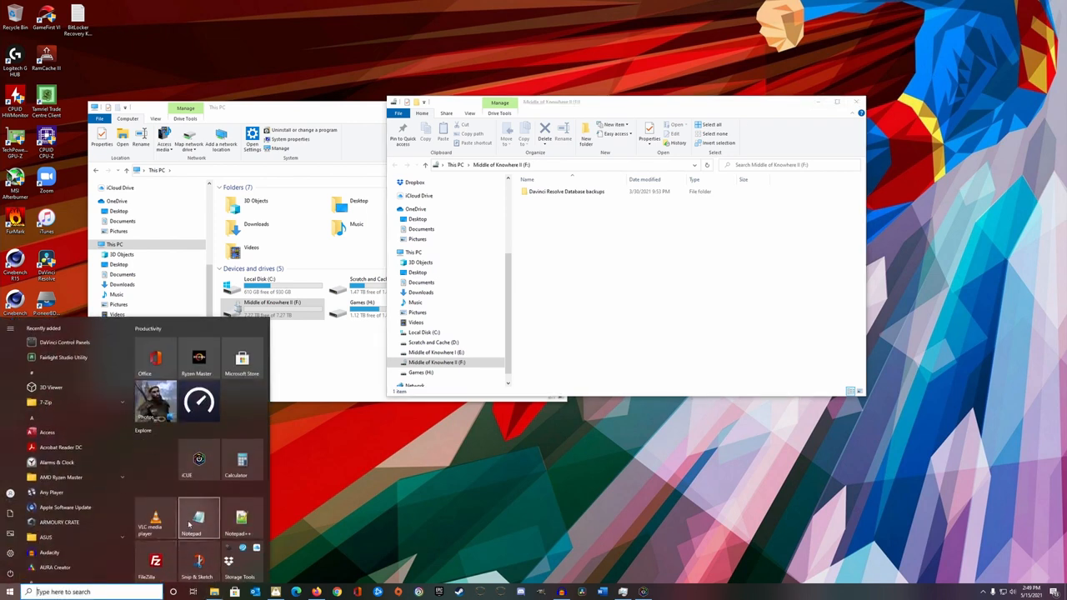
pyautogui.write('bitl')
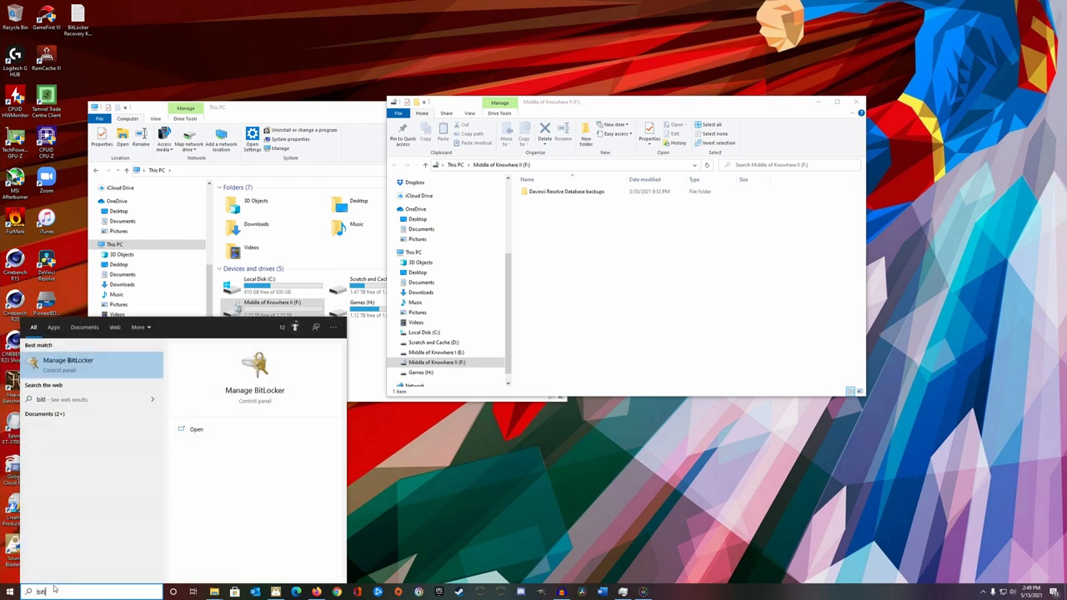
pyautogui.click(68, 360)
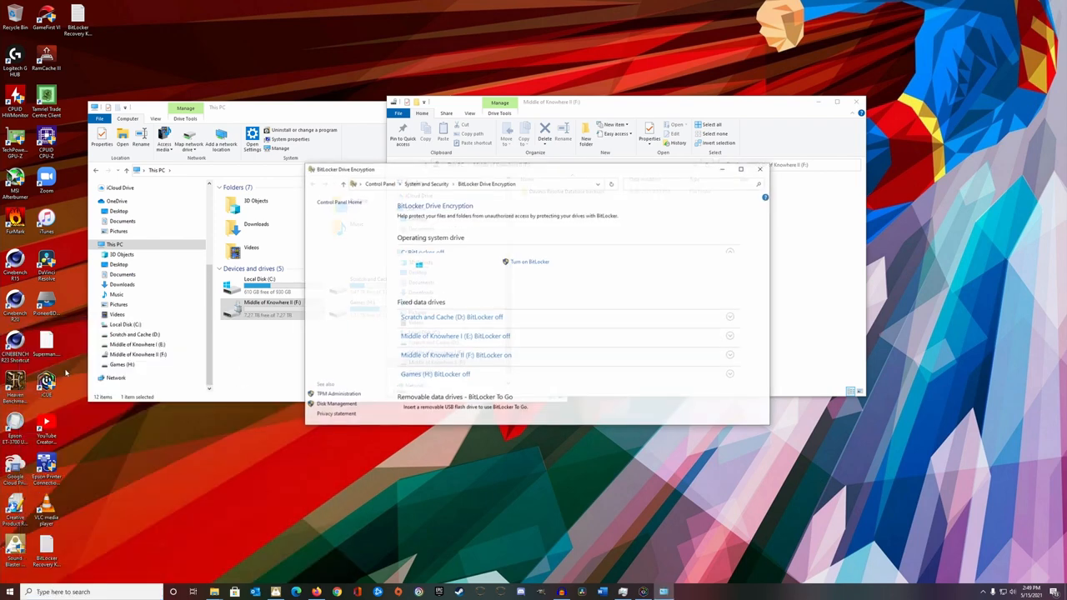
# Turn off BitLocker on drive F:, confirm decryption, and close the completion message.
pyautogui.click(455, 355)
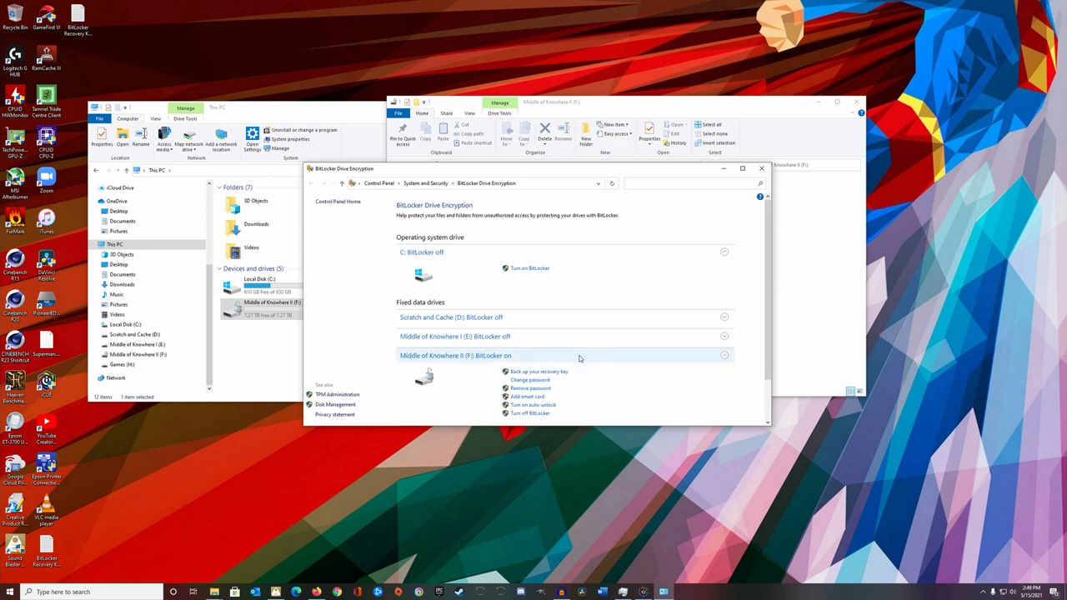
pyautogui.click(529, 413)
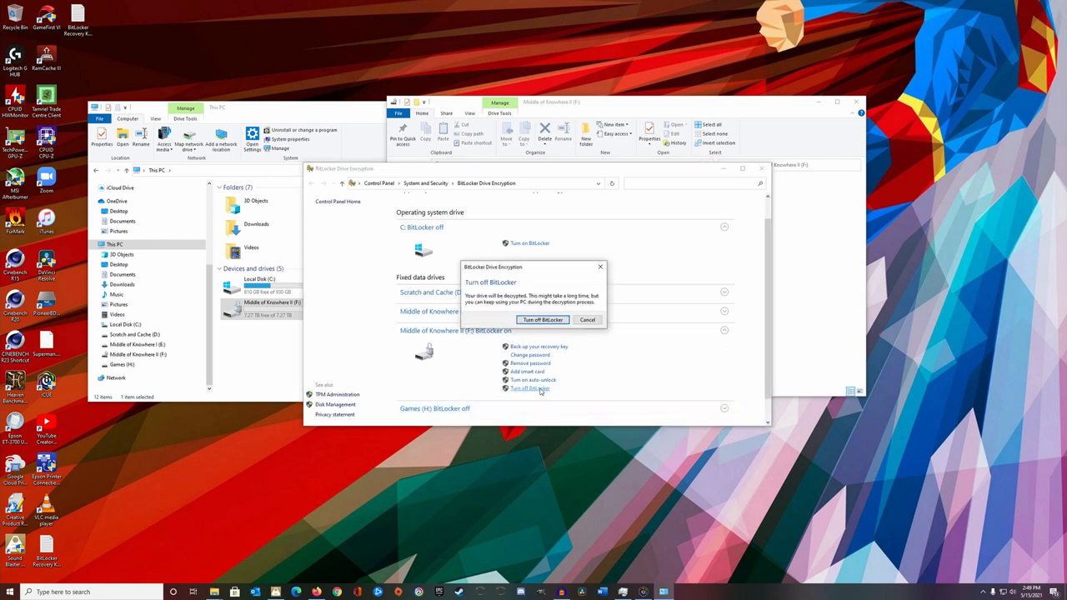
pyautogui.moveTo(540, 392)
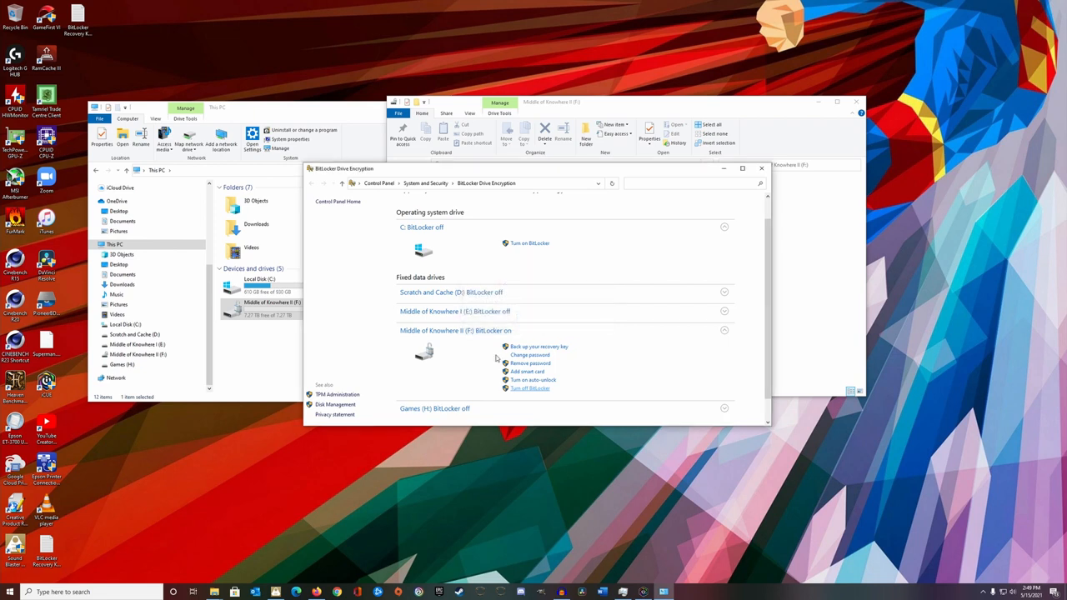
pyautogui.click(529, 387)
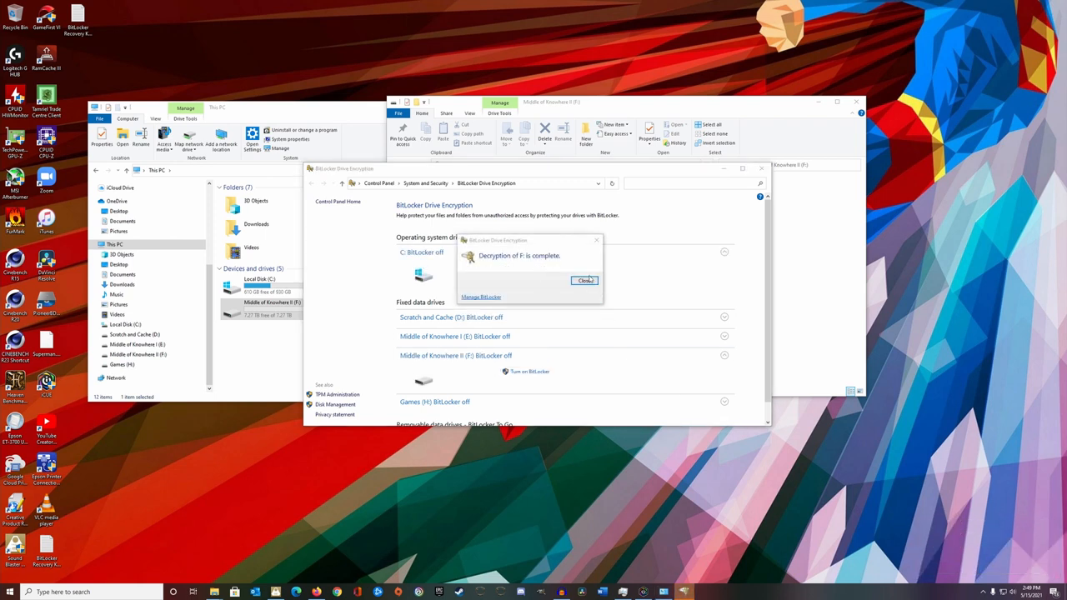
pyautogui.click(585, 280)
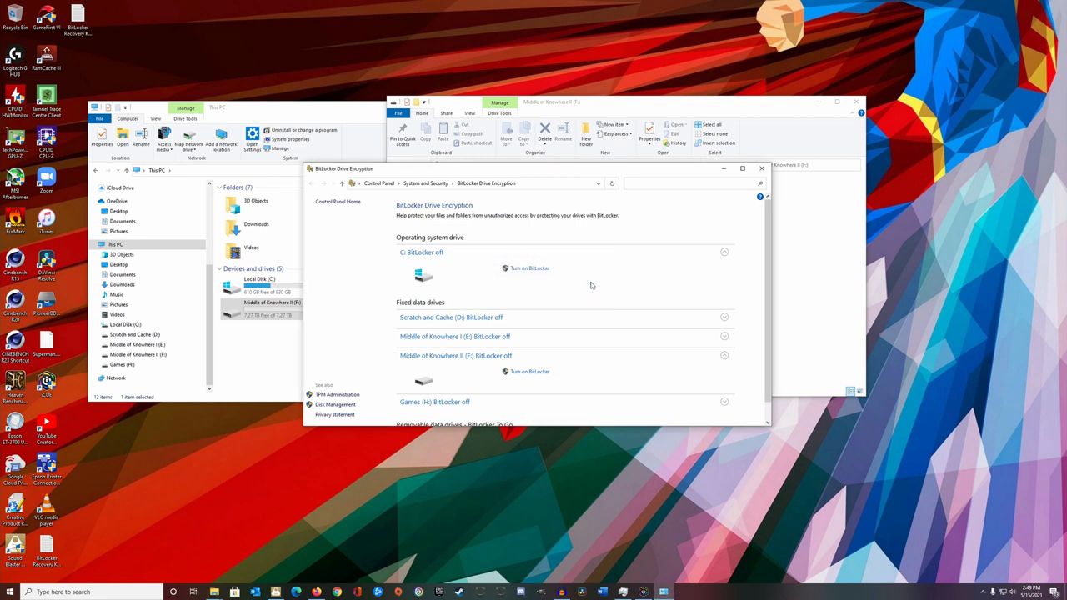
pyautogui.moveTo(344, 411)
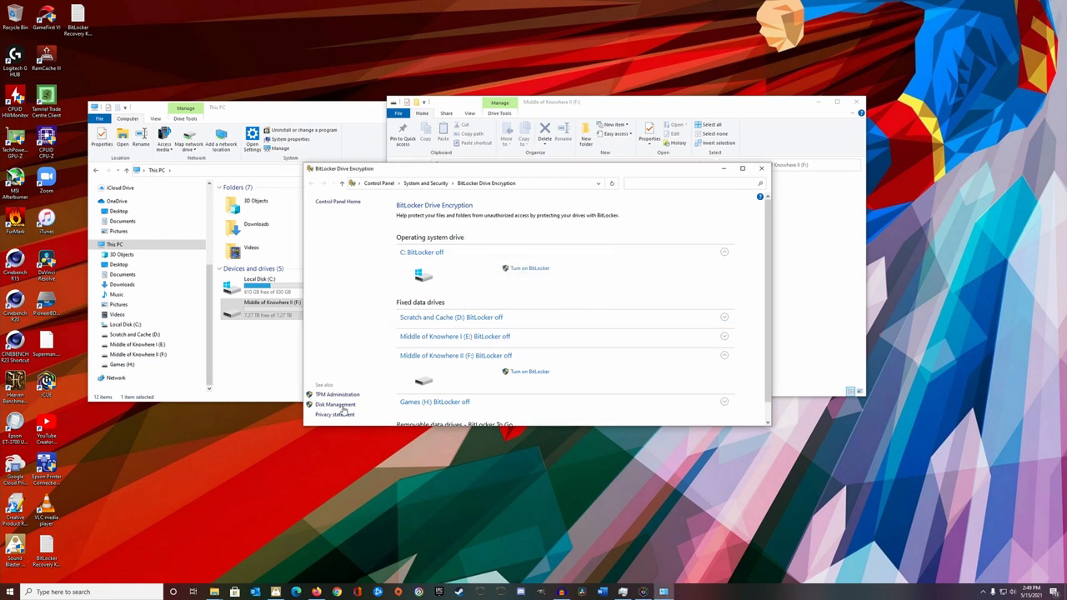